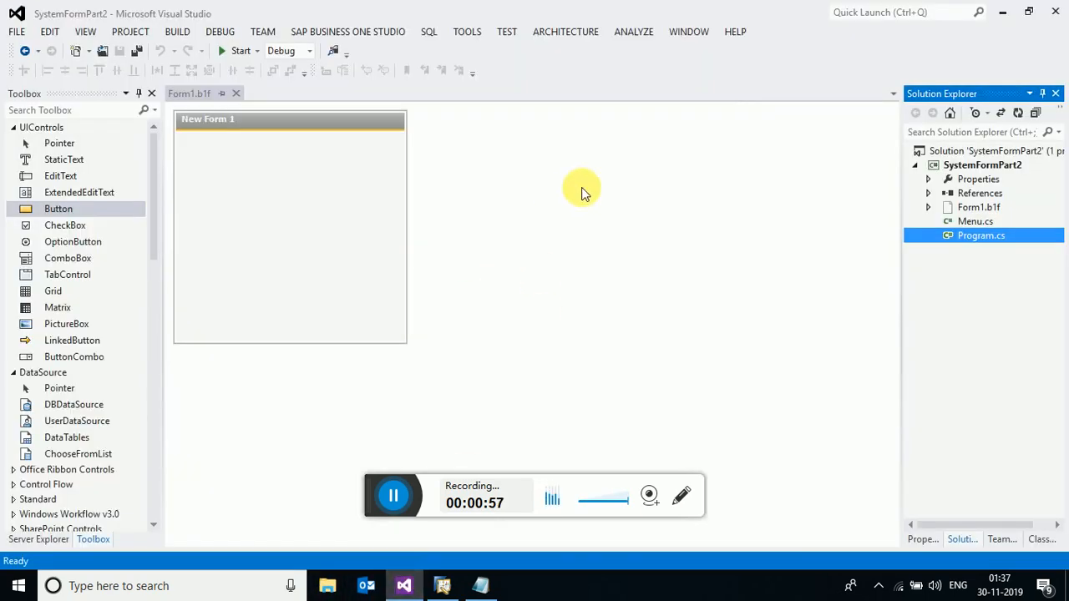
mouse_move(739, 276)
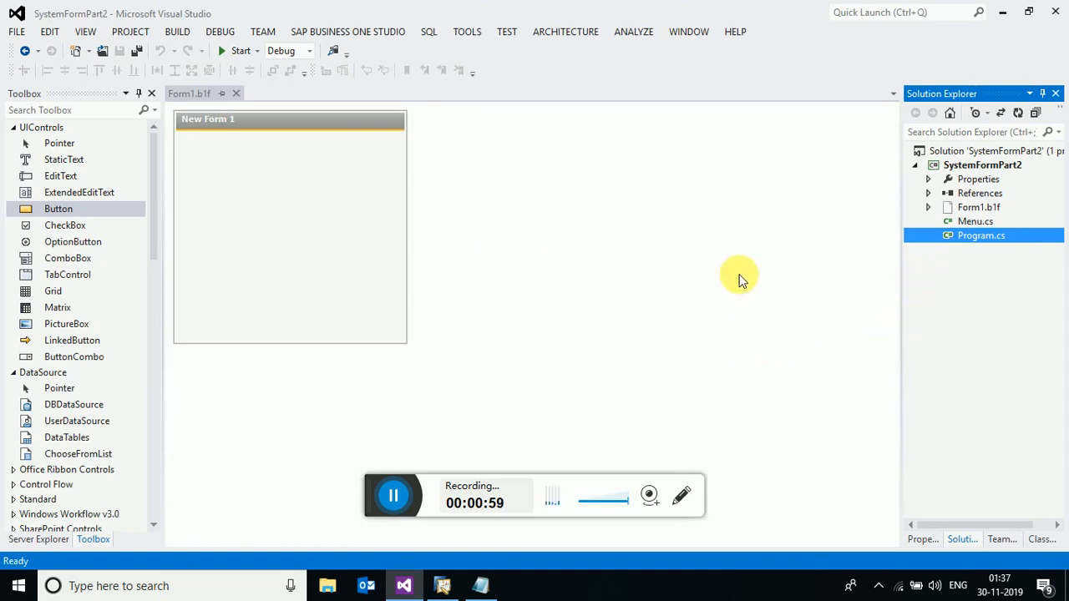
mouse_move(1002, 15)
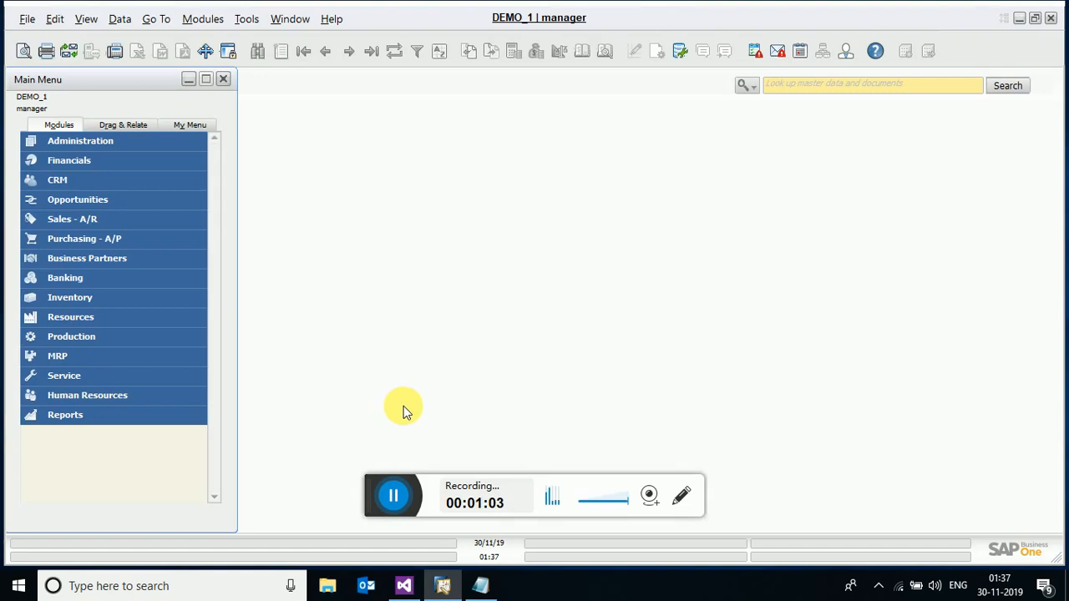
- Open an A/R Invoice from Sales - A/R, then switch back to the SystemFormPart2 project
left_click(72, 219)
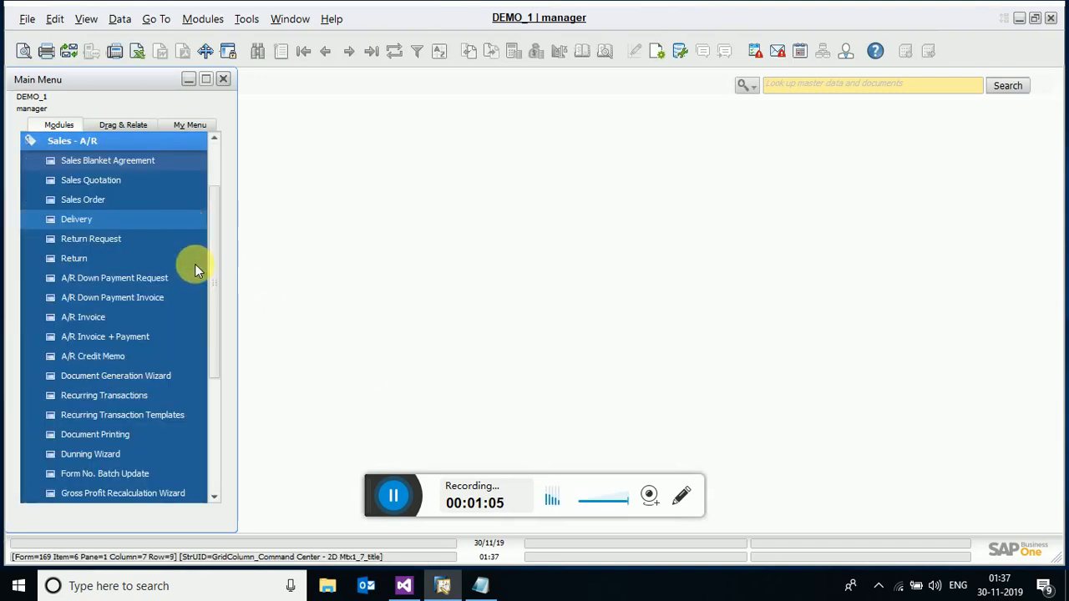
mouse_move(543, 467)
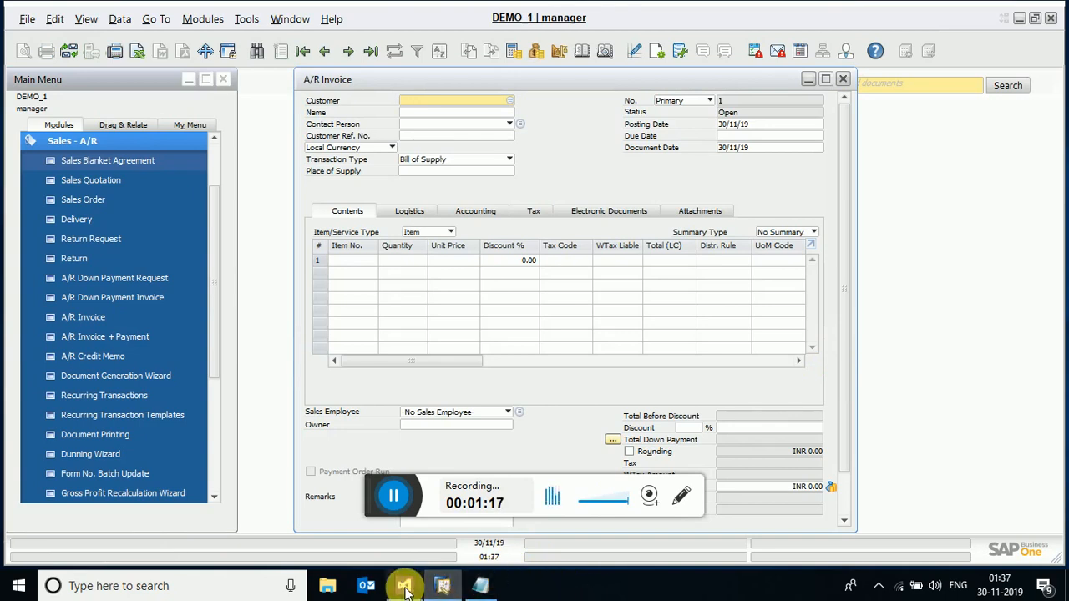
left_click(403, 585)
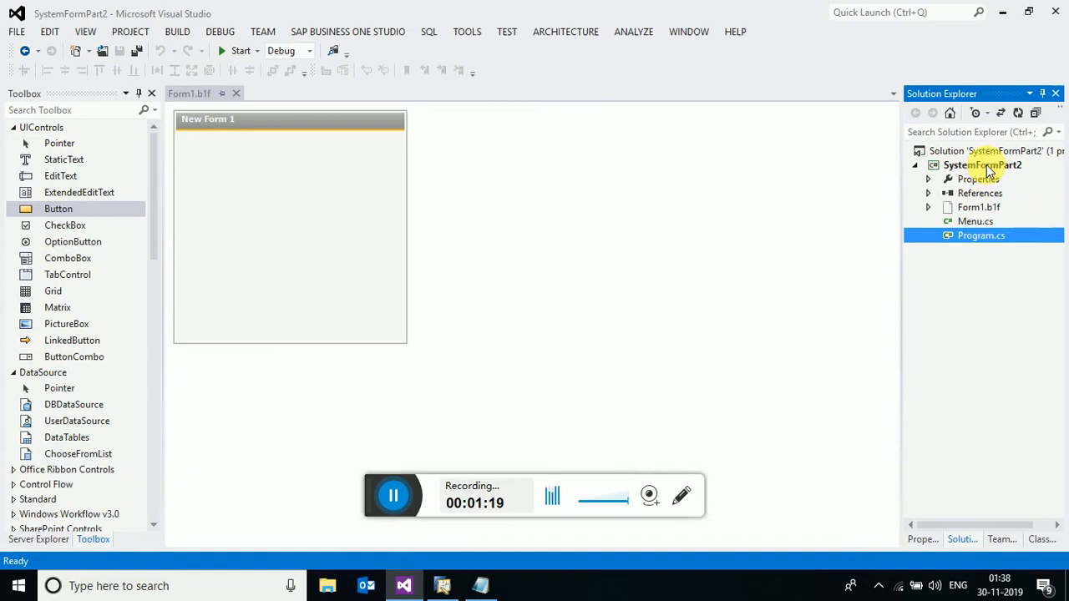
- Add a new item to the SystemFormPart2 project from its context menu
right_click(981, 164)
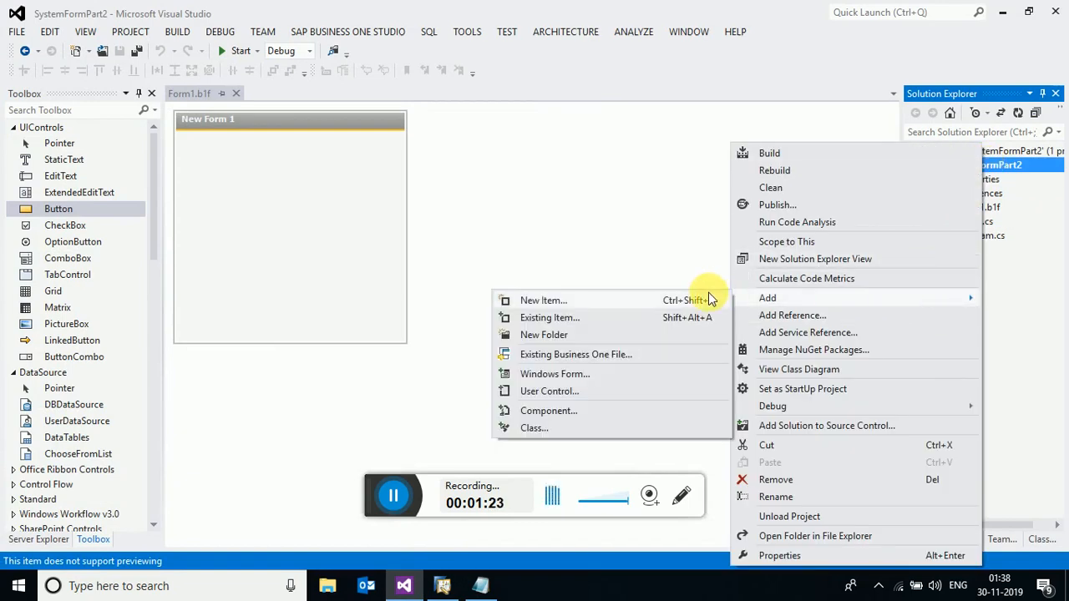
left_click(543, 300)
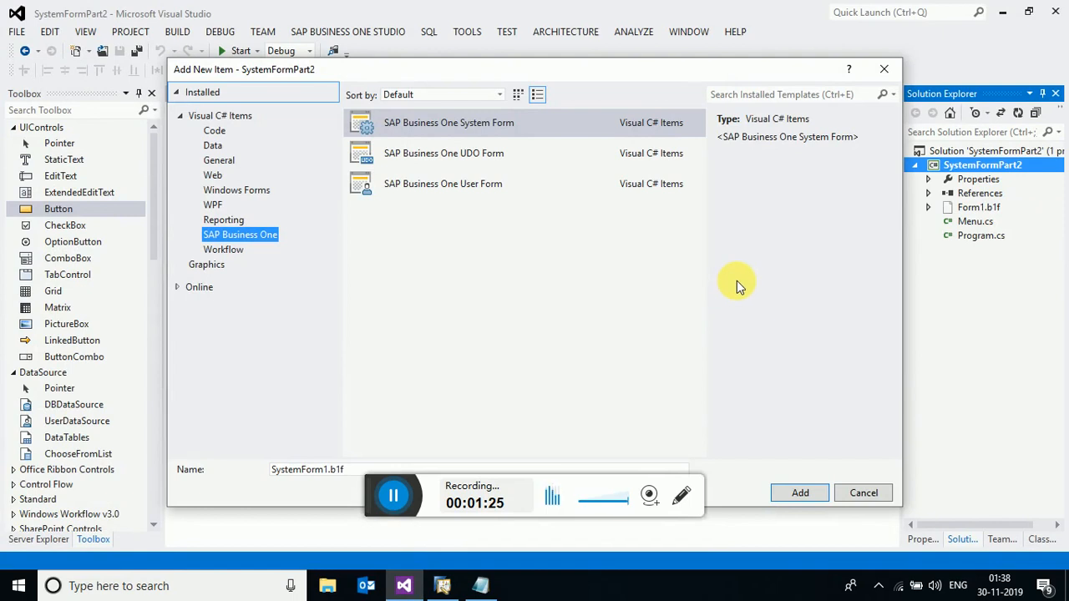
mouse_move(458, 290)
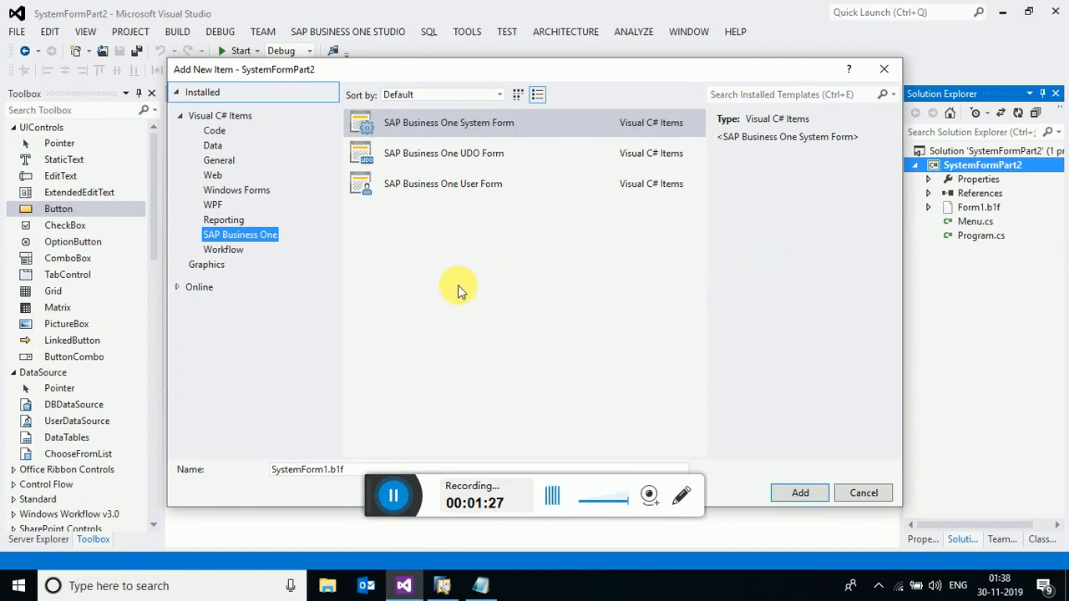
mouse_move(458, 153)
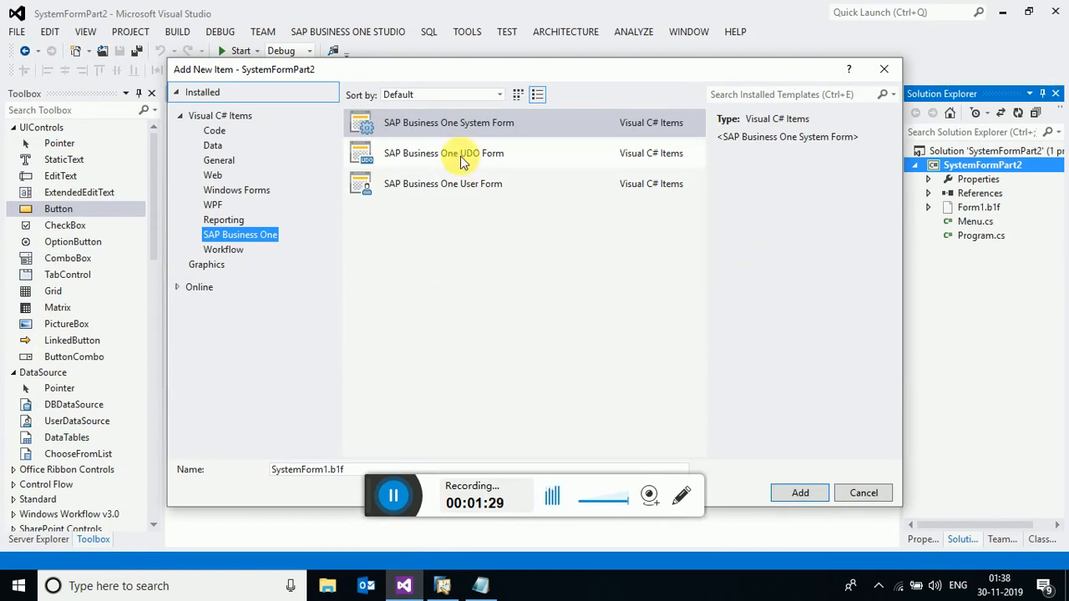
mouse_move(472, 134)
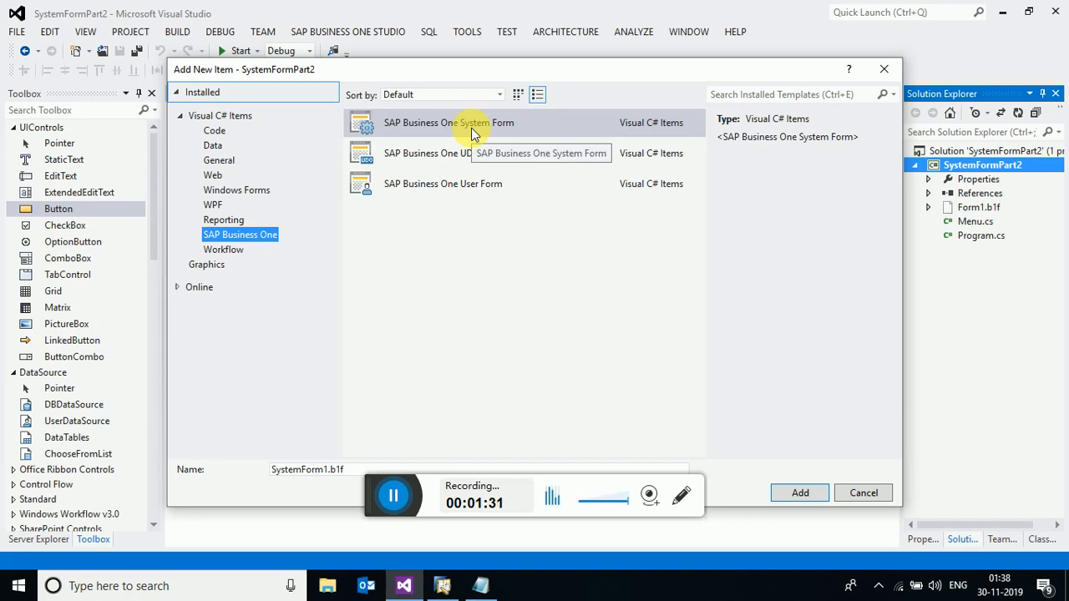
mouse_move(280, 234)
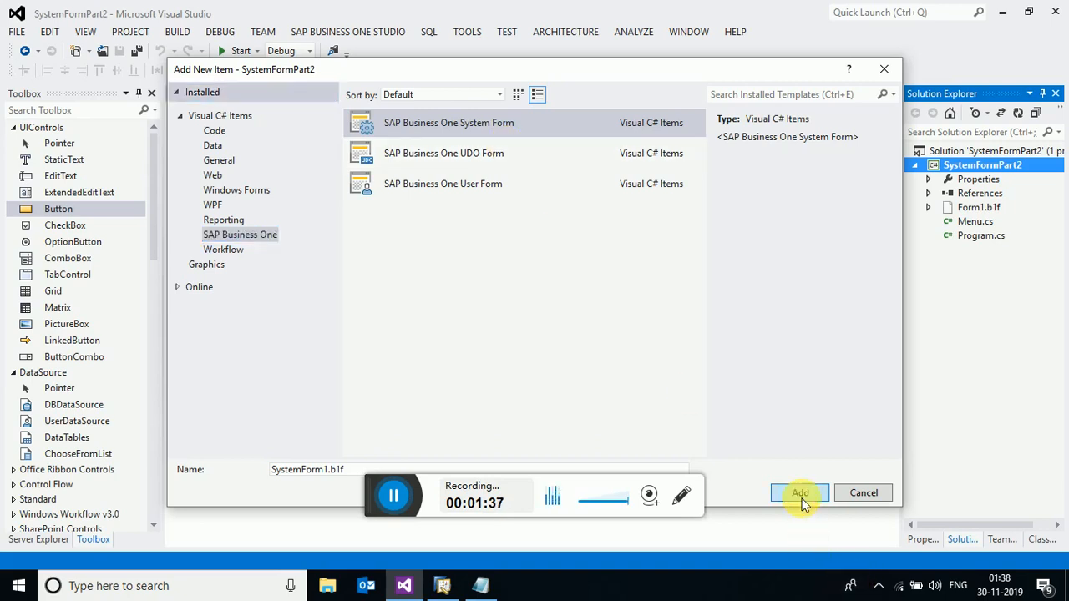
- Add SystemForm1.b1f as the A/R Invoice system form, type 133
left_click(800, 493)
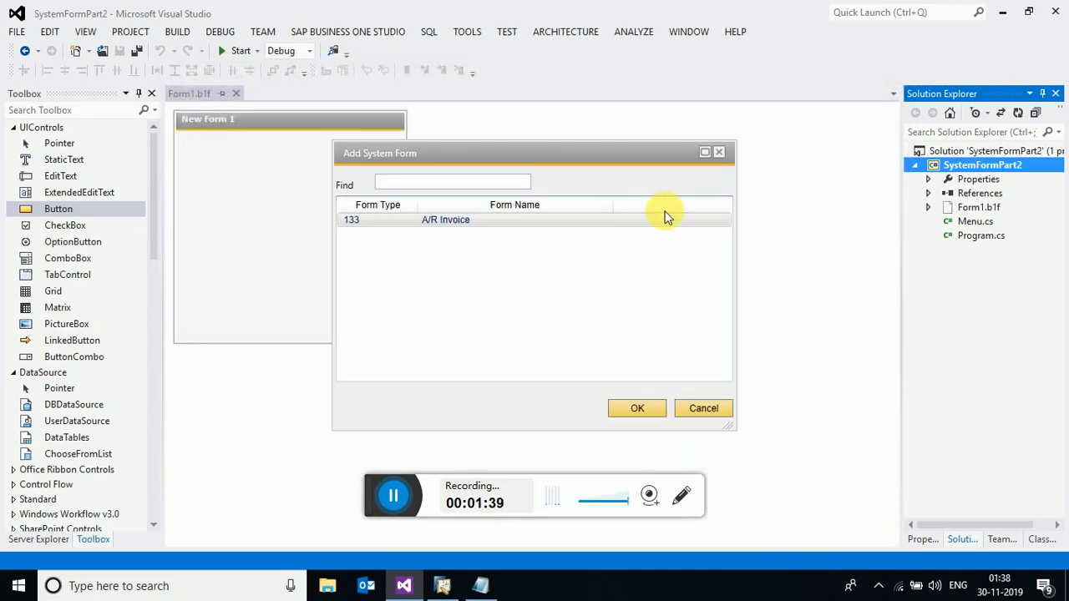
mouse_move(672, 199)
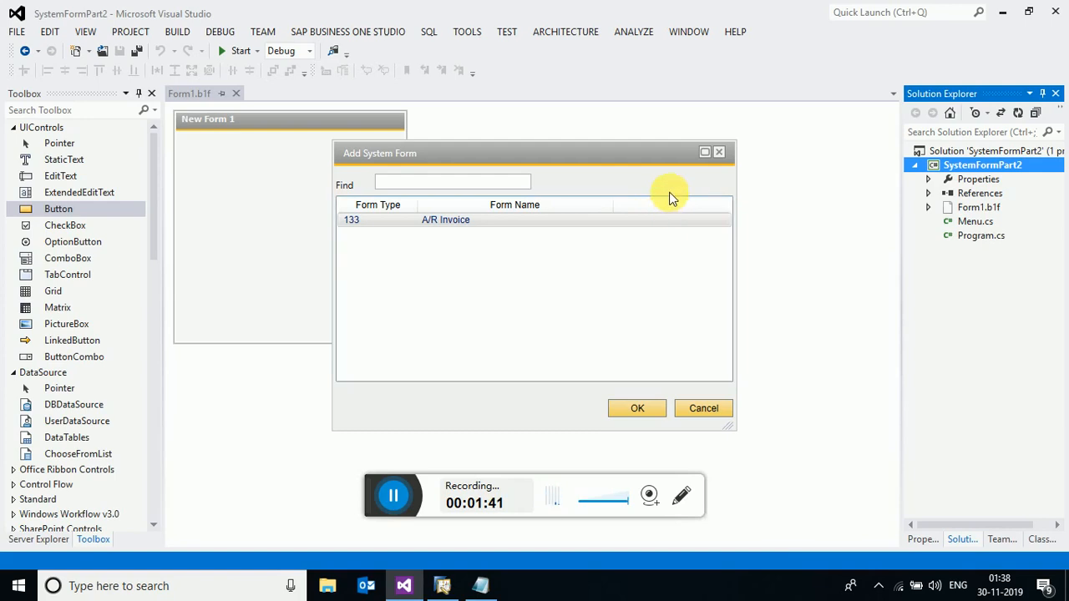
left_click(445, 220)
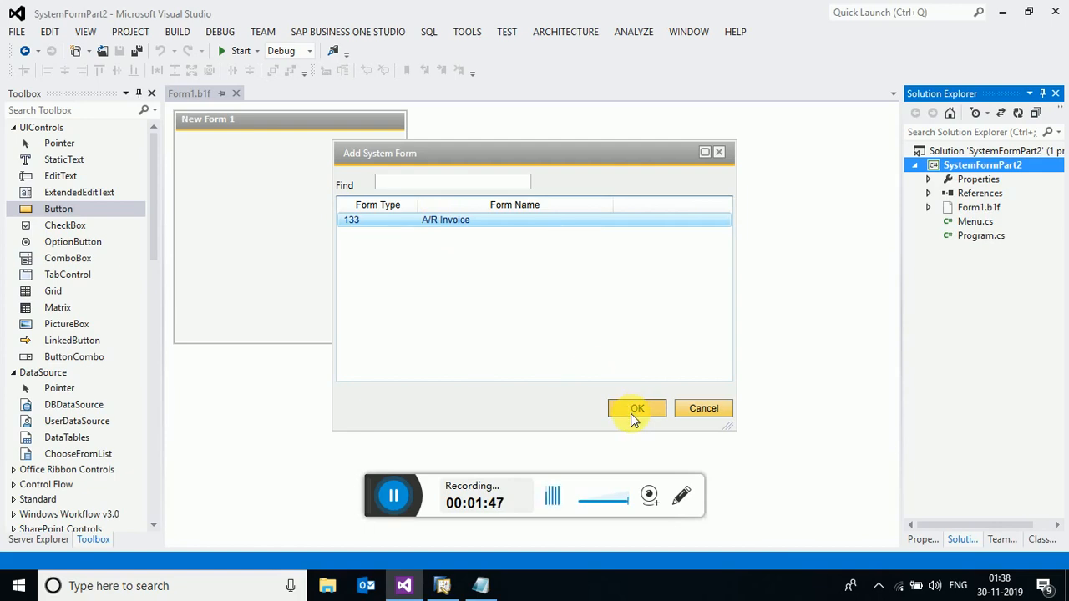
left_click(637, 408)
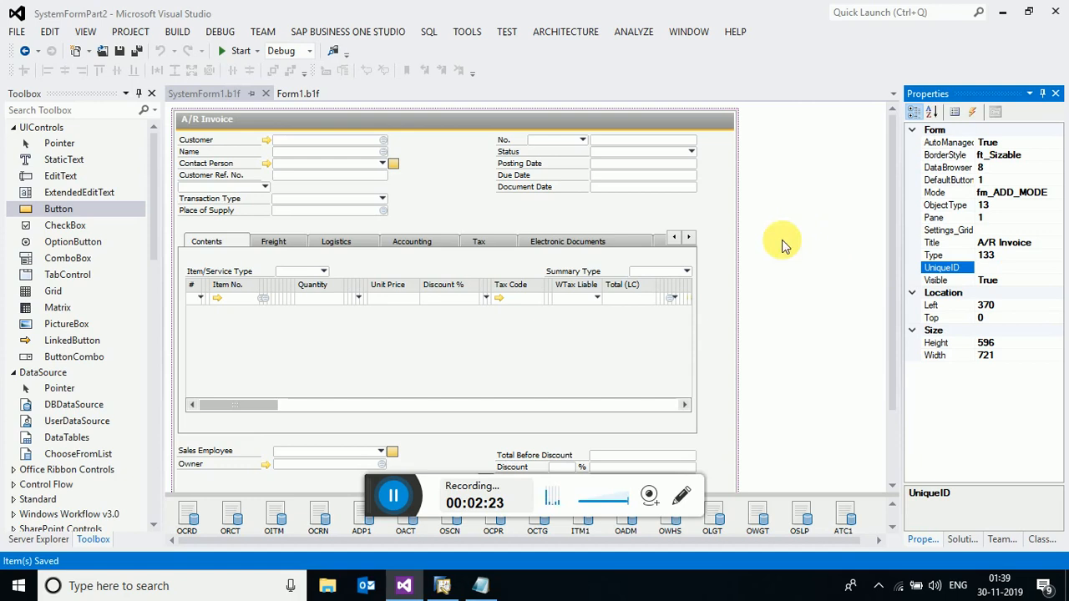
mouse_move(100, 219)
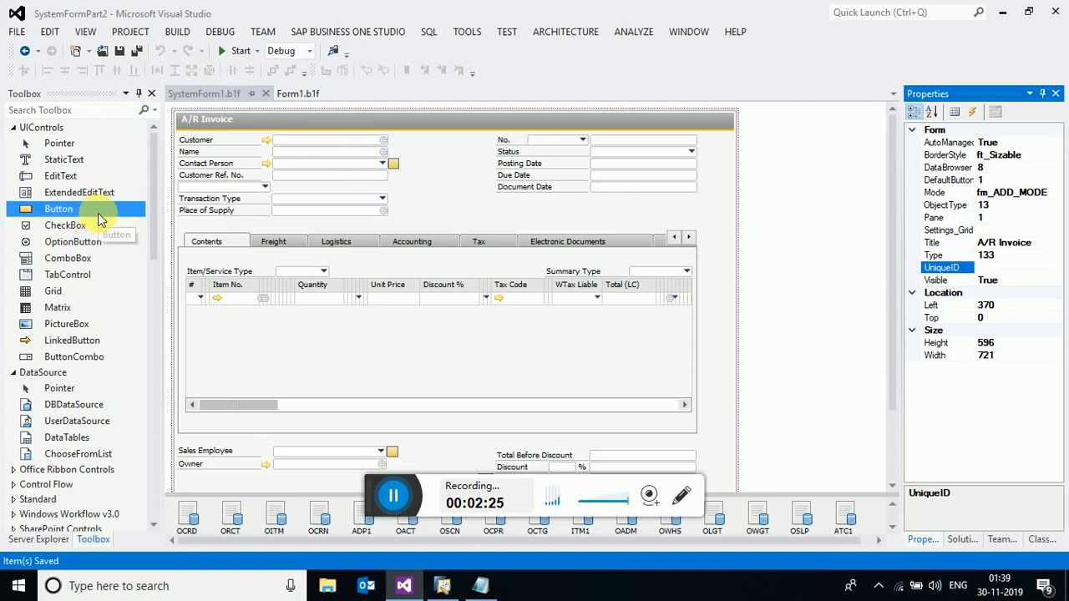
mouse_move(92, 218)
type("Bt")
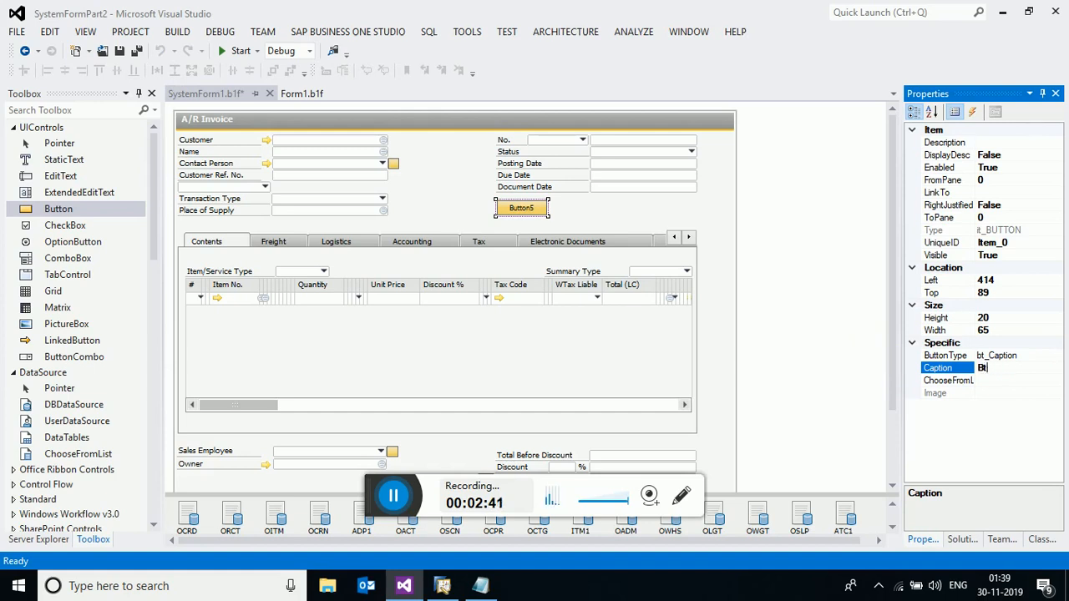
- Caption the button below Document Date 'New Button'
type("New Button")
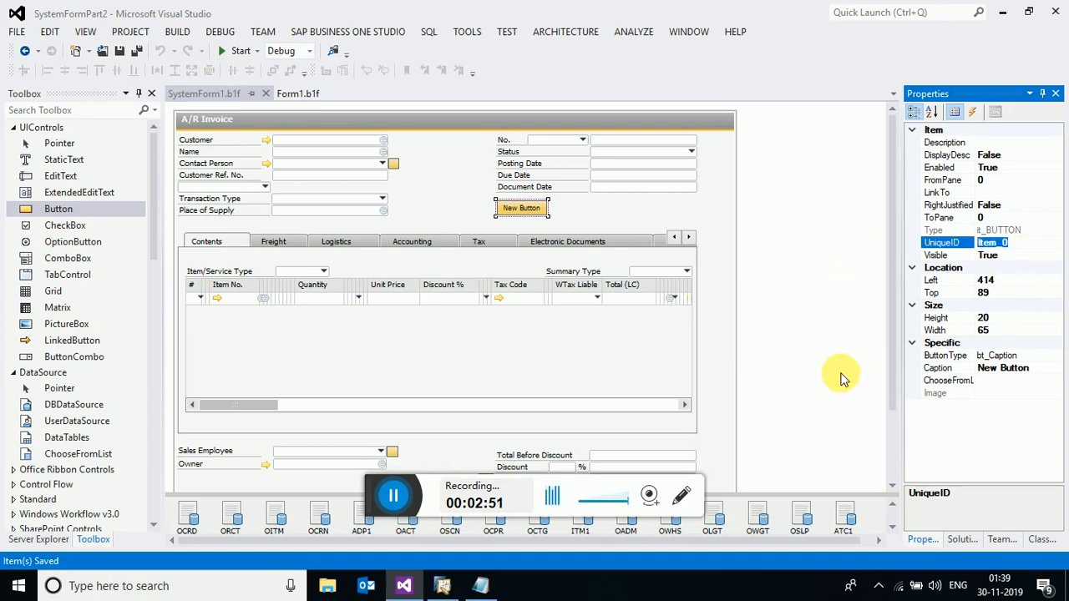
mouse_move(530, 307)
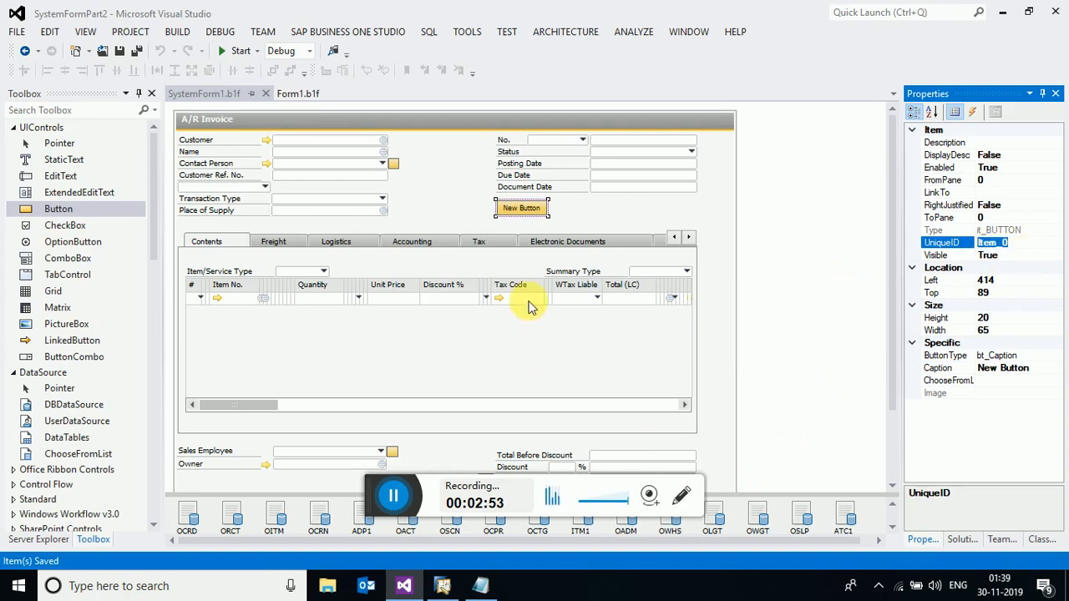
mouse_move(435, 205)
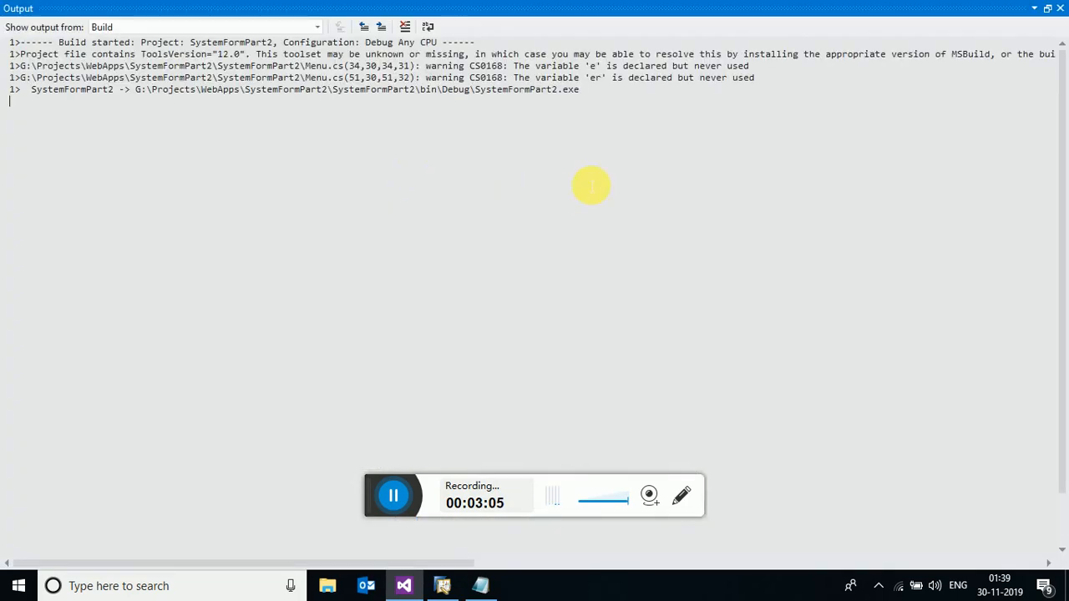
mouse_move(1057, 37)
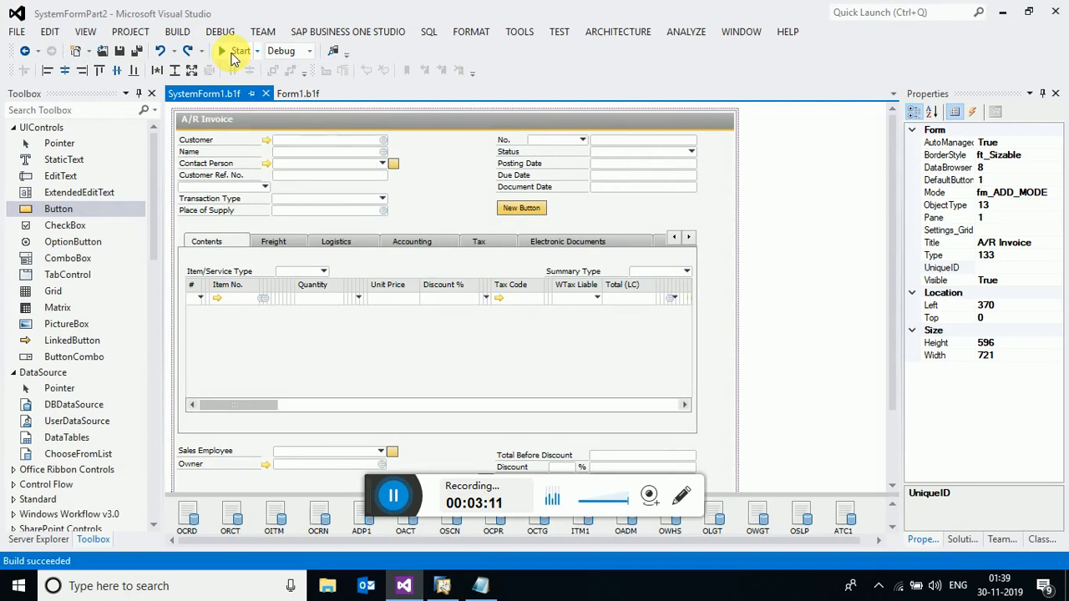
- Start the SystemFormPart2 add-on in SAP Business One
left_click(240, 51)
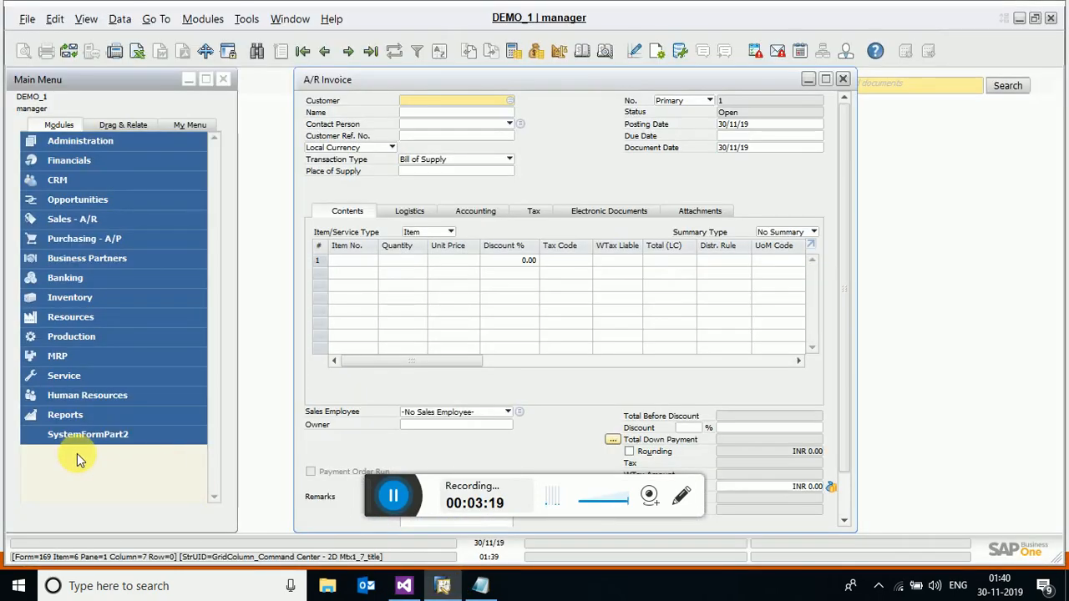
mouse_move(790, 113)
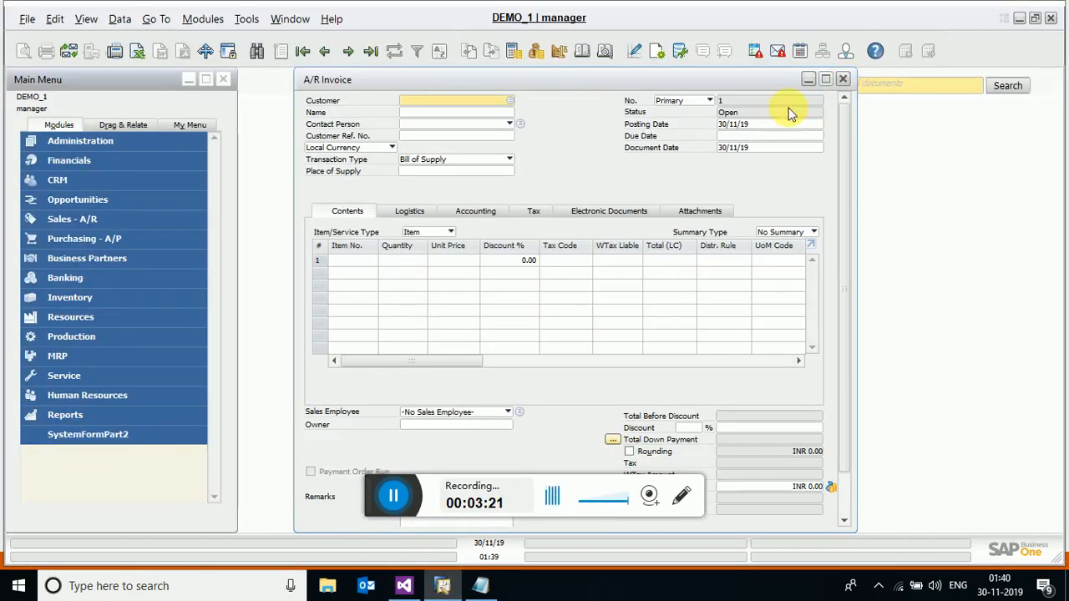
- Close the open A/R Invoice and open a fresh one to check for New Button
left_click(842, 79)
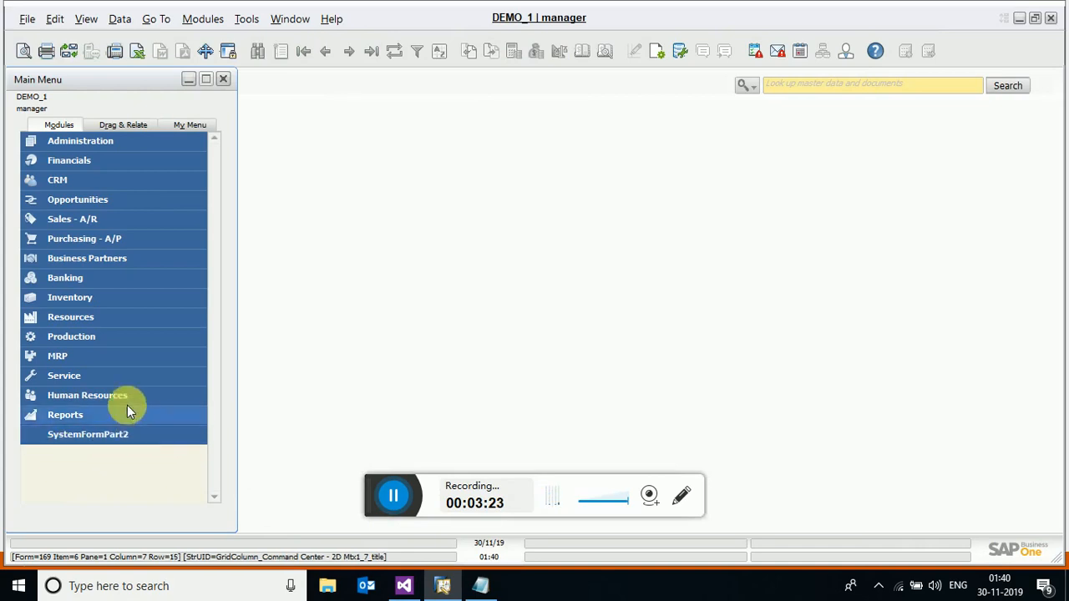
left_click(72, 219)
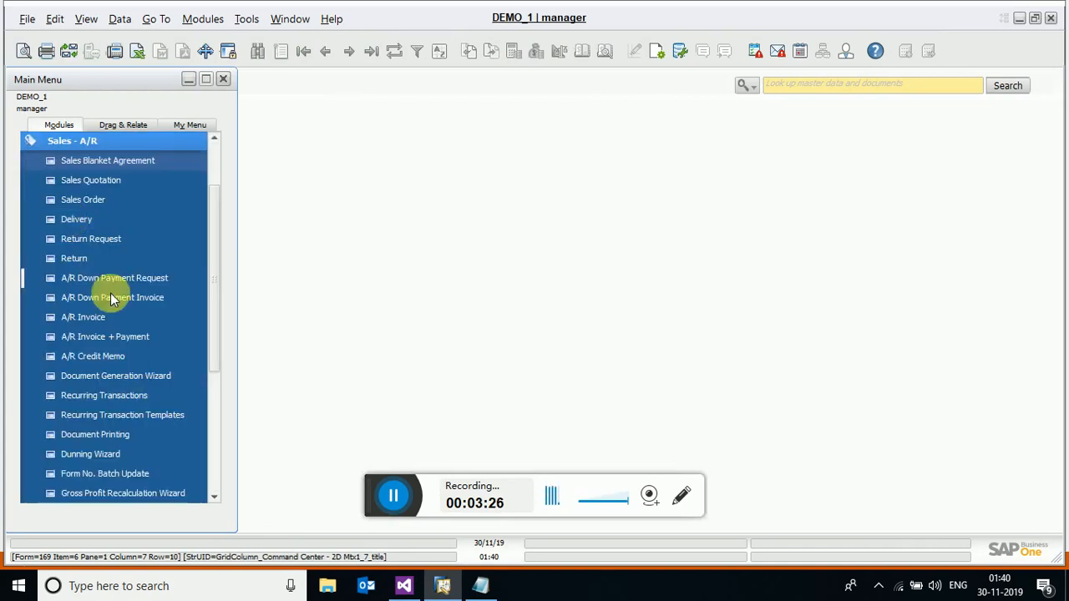
scroll("down", 3)
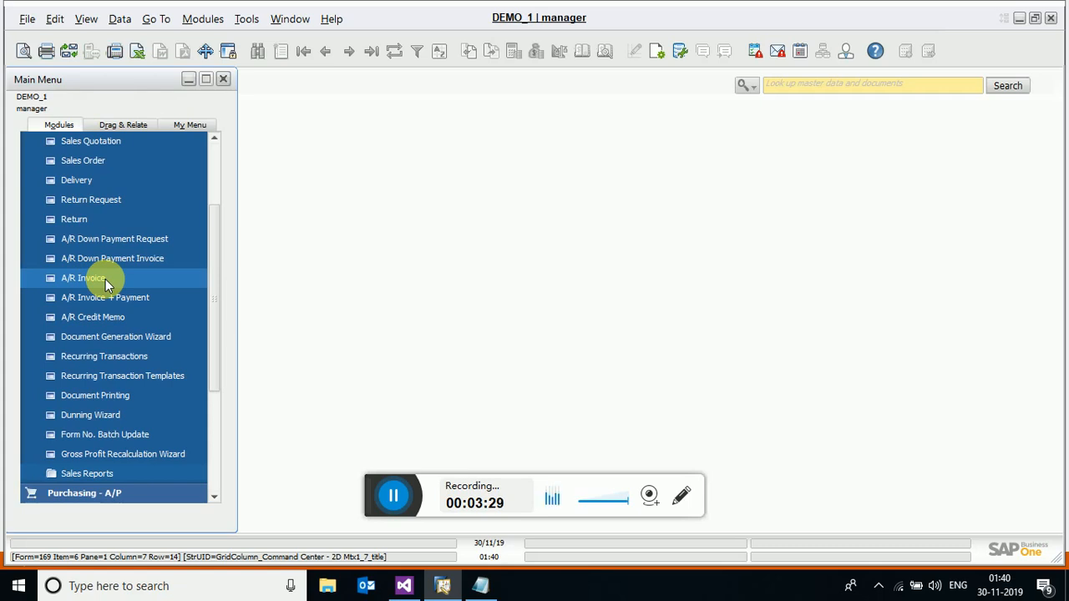
mouse_move(387, 241)
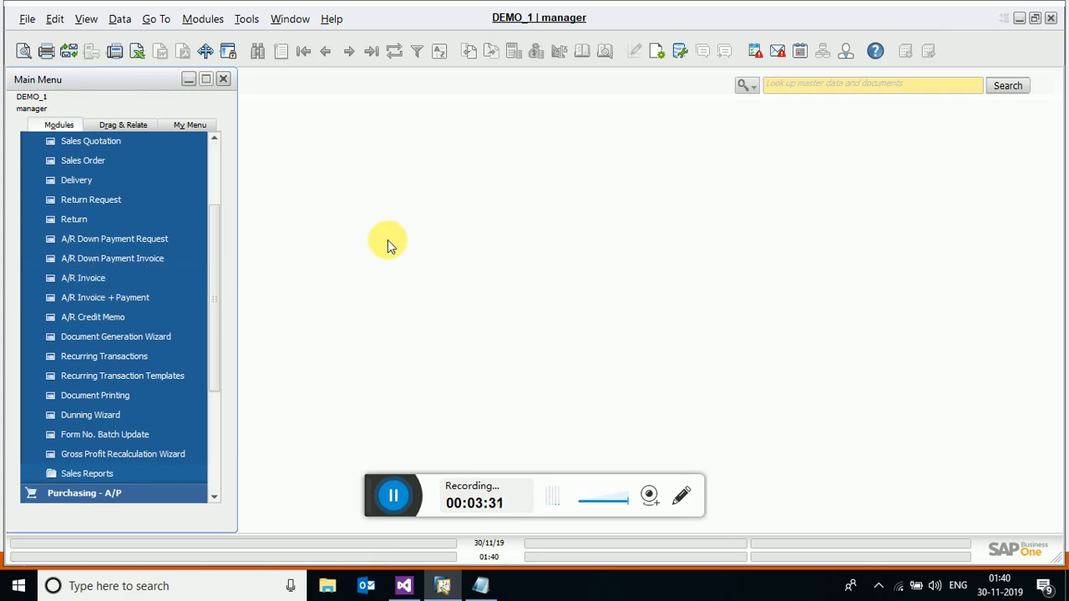
left_click(83, 278)
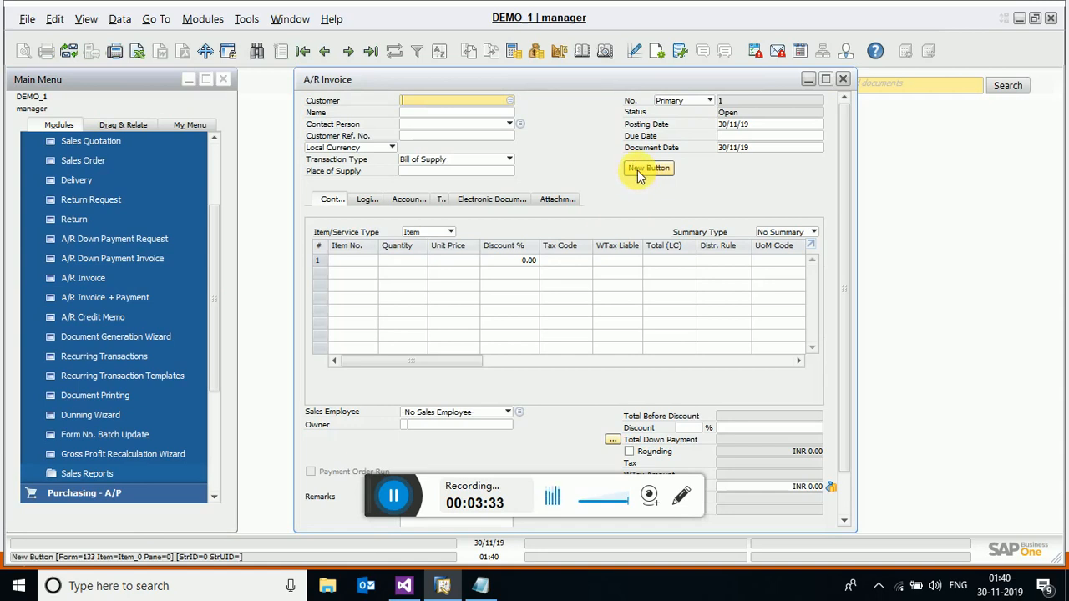
mouse_move(584, 328)
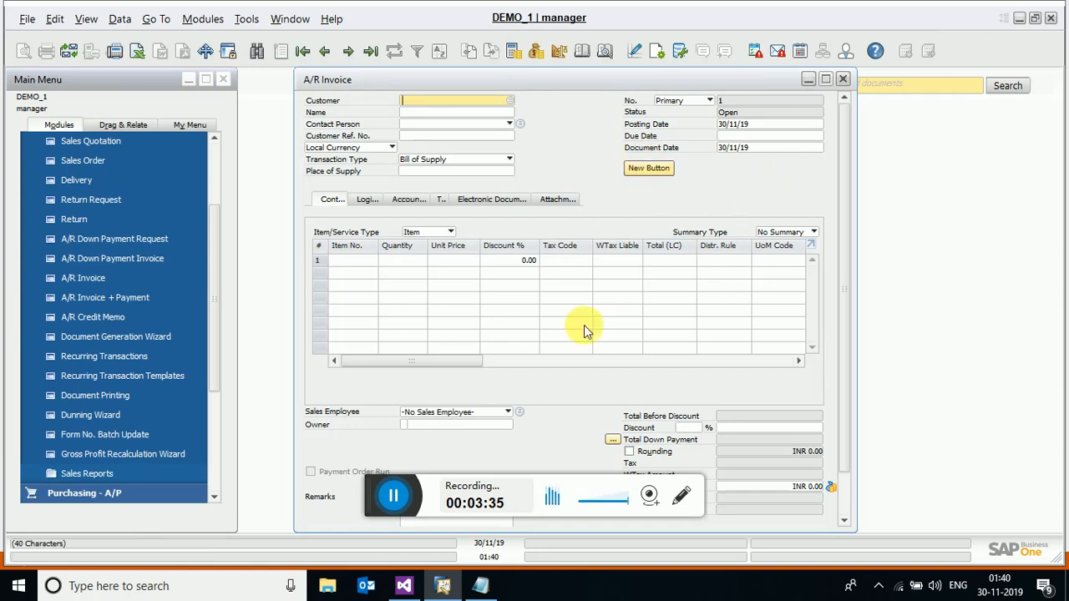
mouse_move(689, 357)
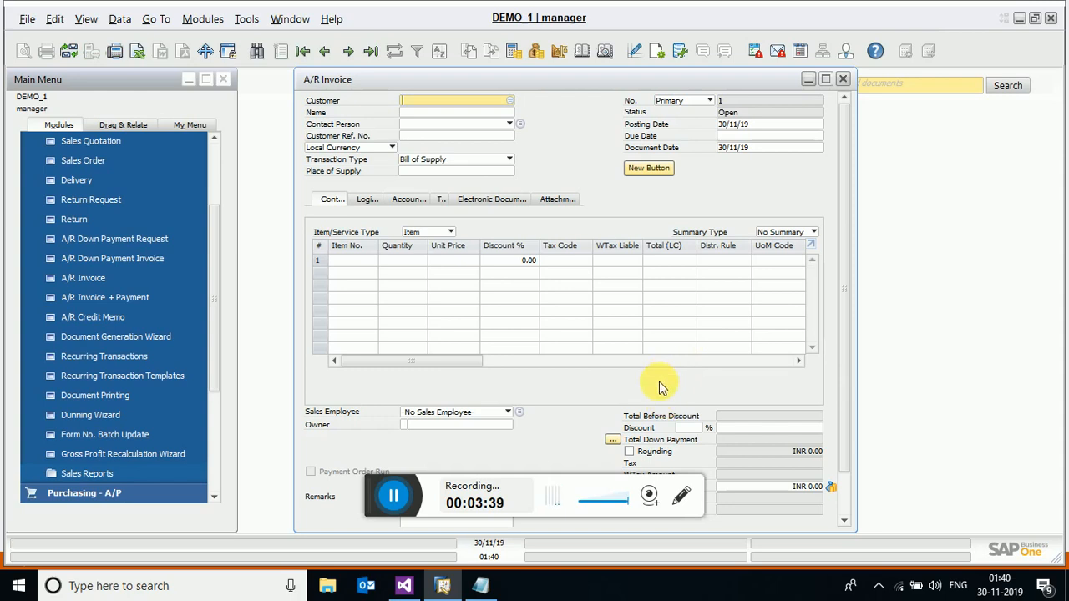
mouse_move(839, 77)
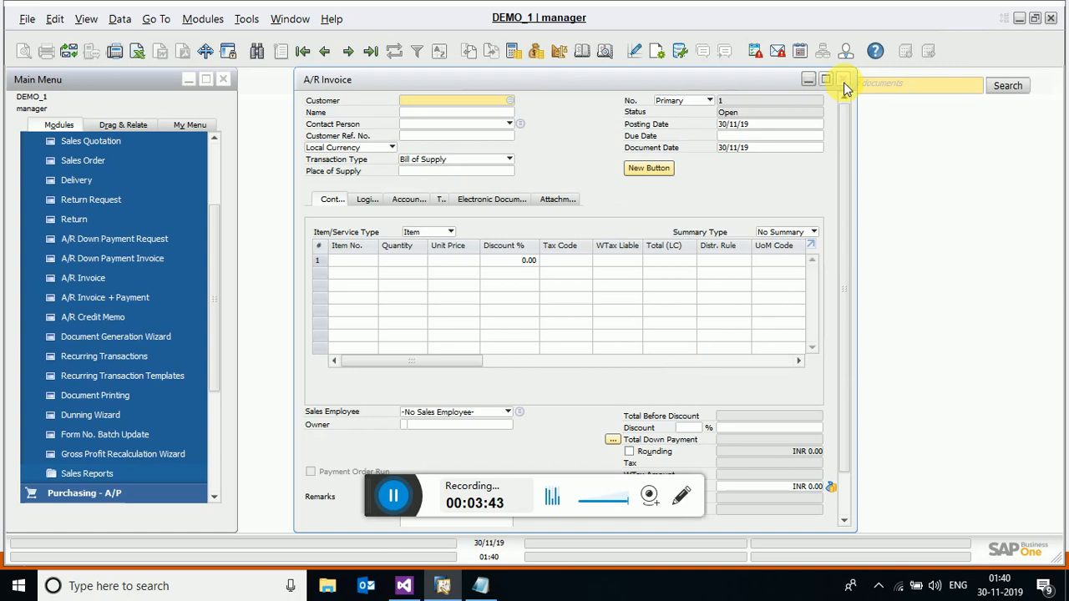
mouse_move(843, 79)
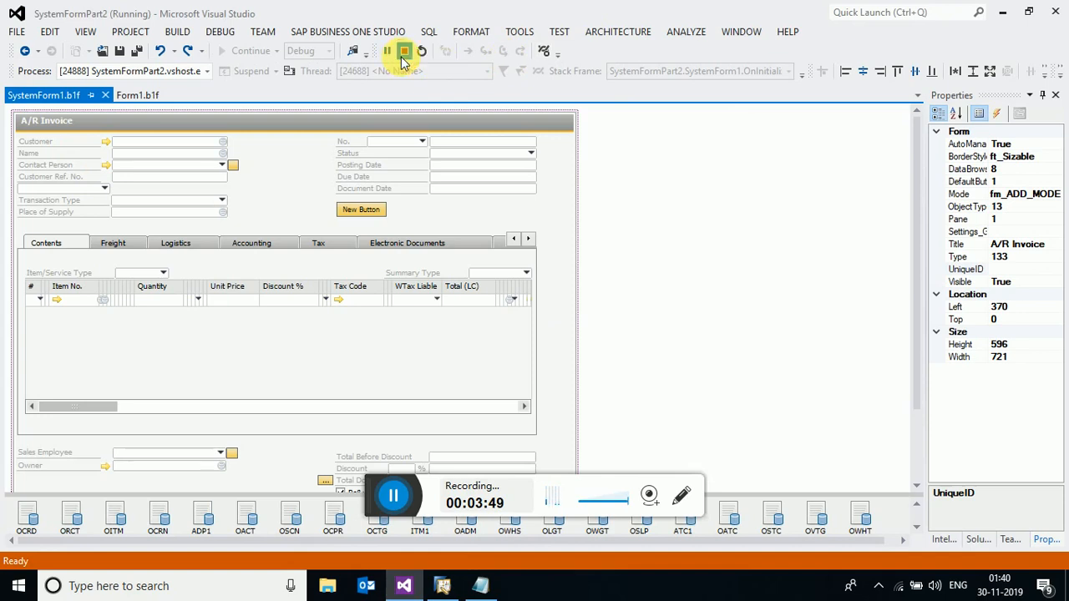
- Stop debugging and generate New Button's ClickBefore handler
left_click(405, 51)
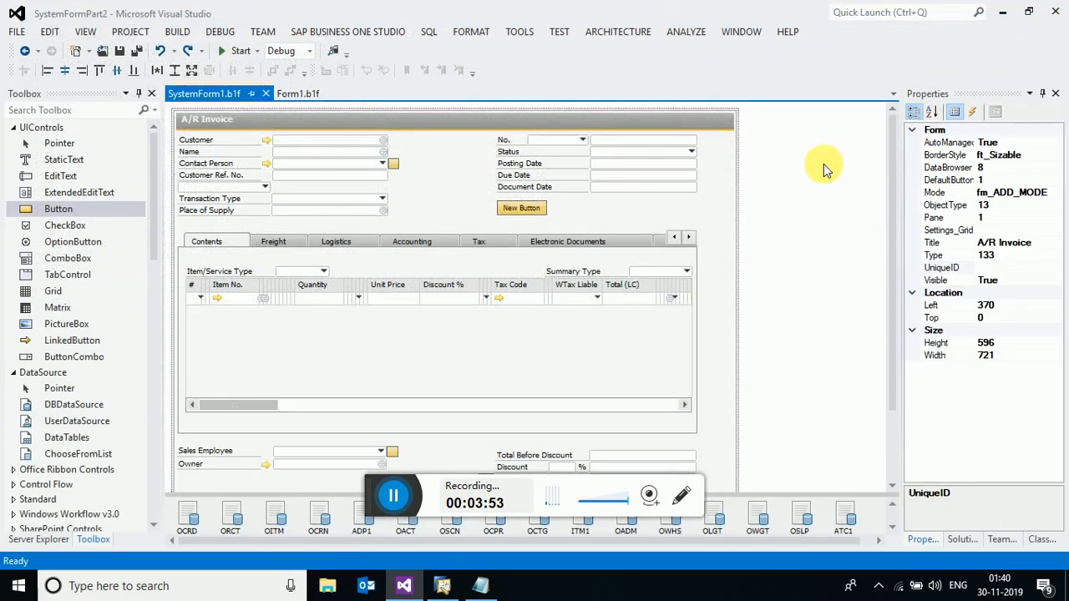
mouse_move(393, 497)
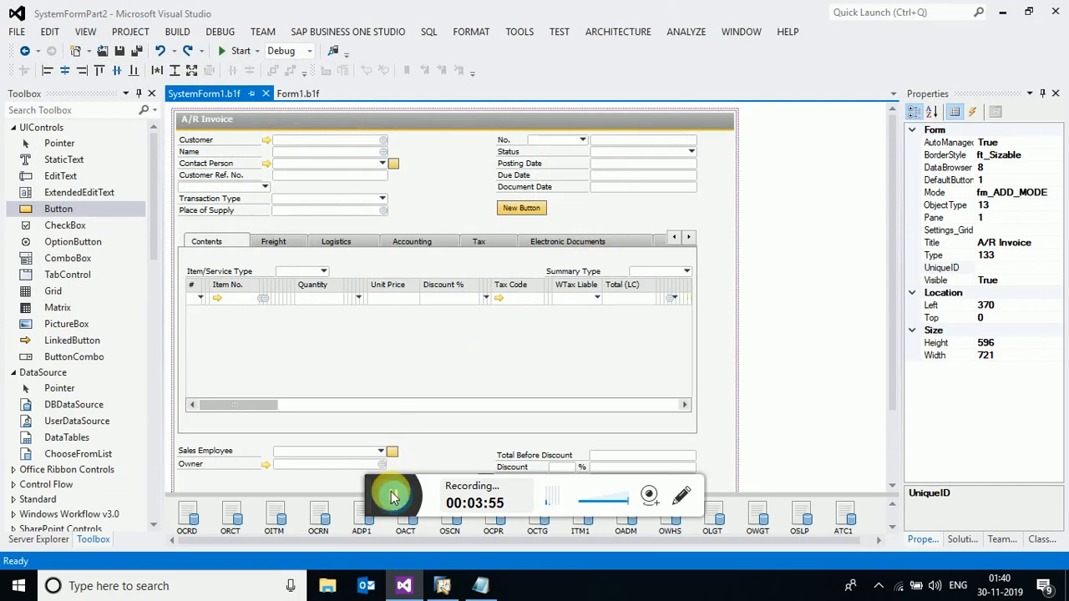
left_click(392, 493)
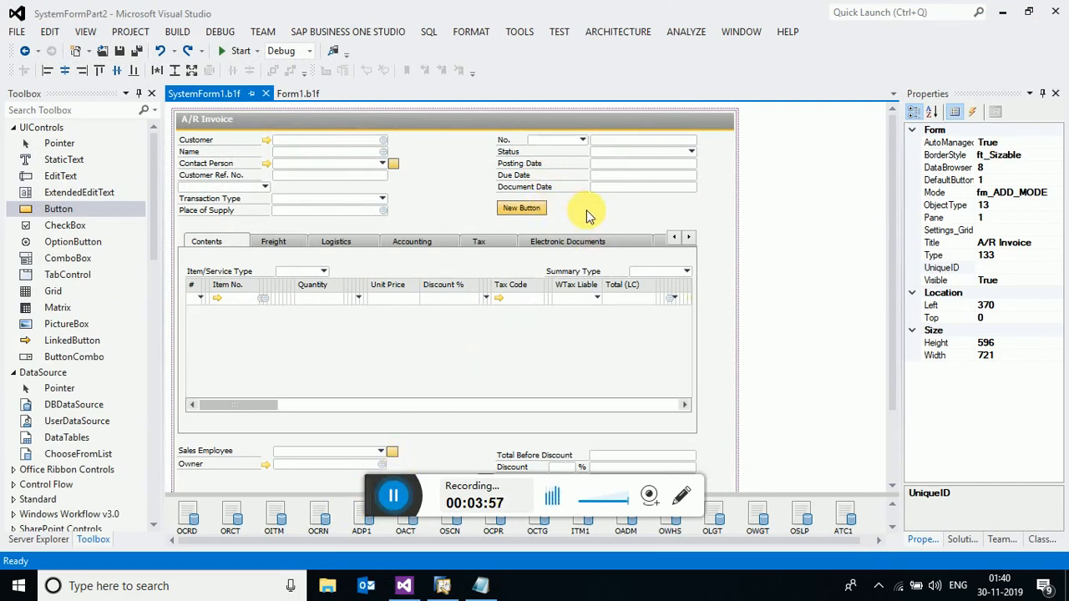
mouse_move(521, 208)
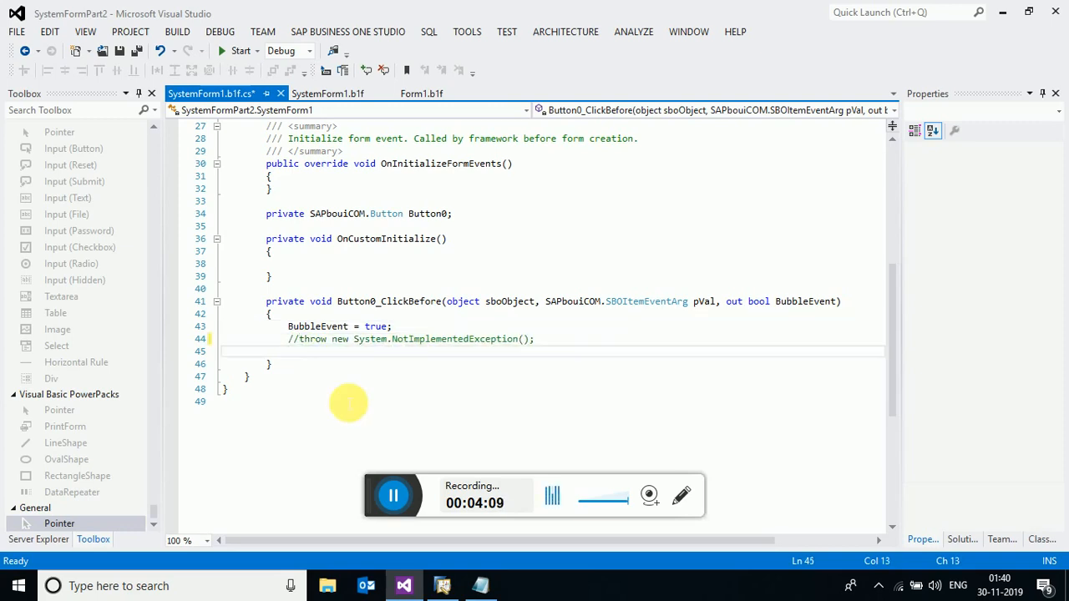
mouse_move(590, 323)
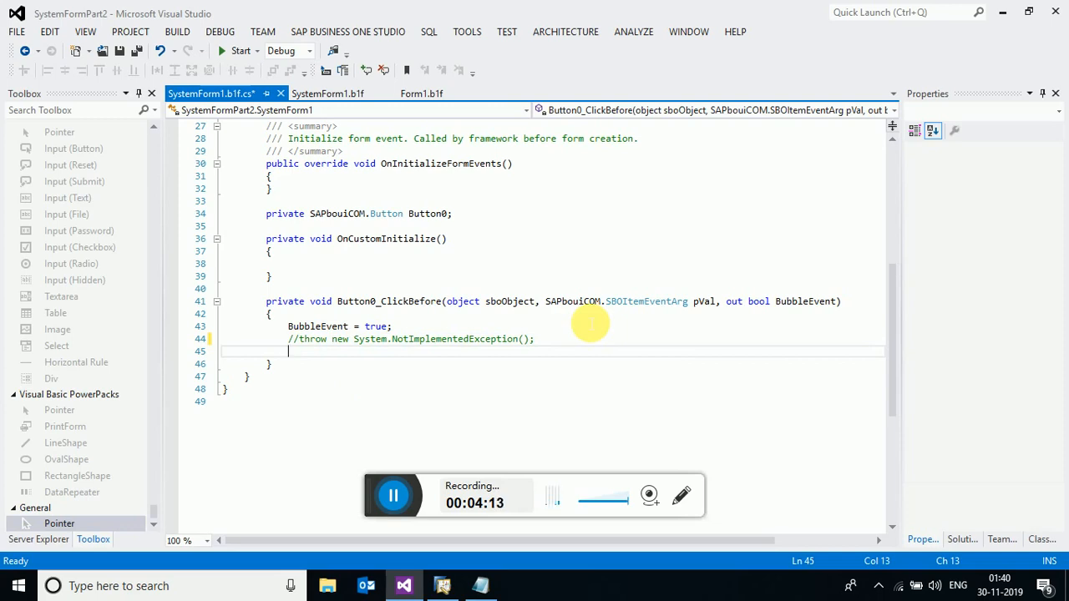
- Add Application.SBO_Application.MessageBox("Hello Client", 1, "Ok", "", "") to Button0_ClickBefore
type("Application")
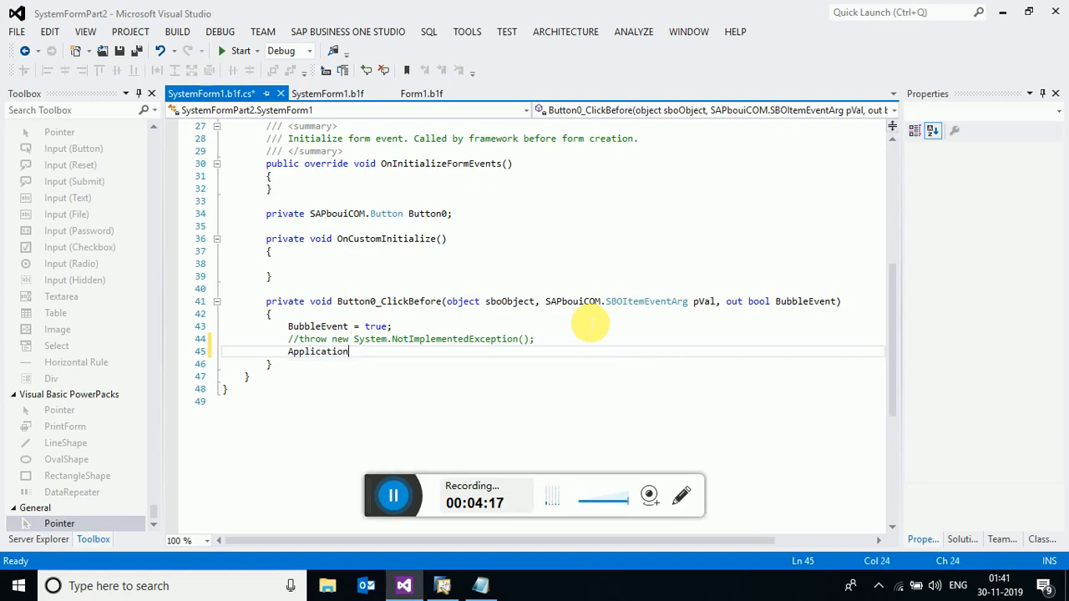
type(".SBO_Application.MessageBox")
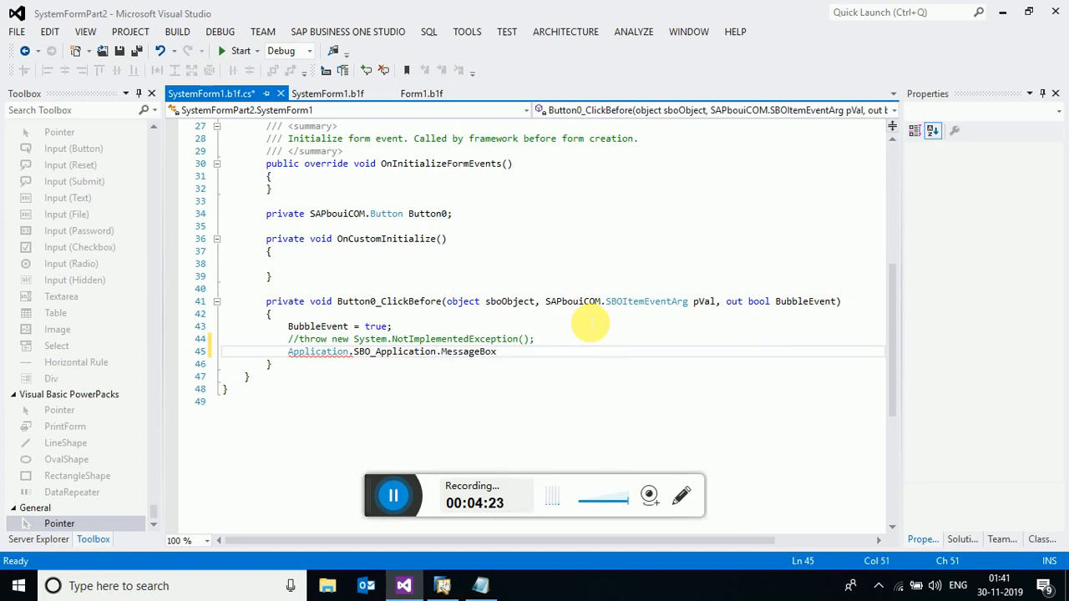
type("(\"")
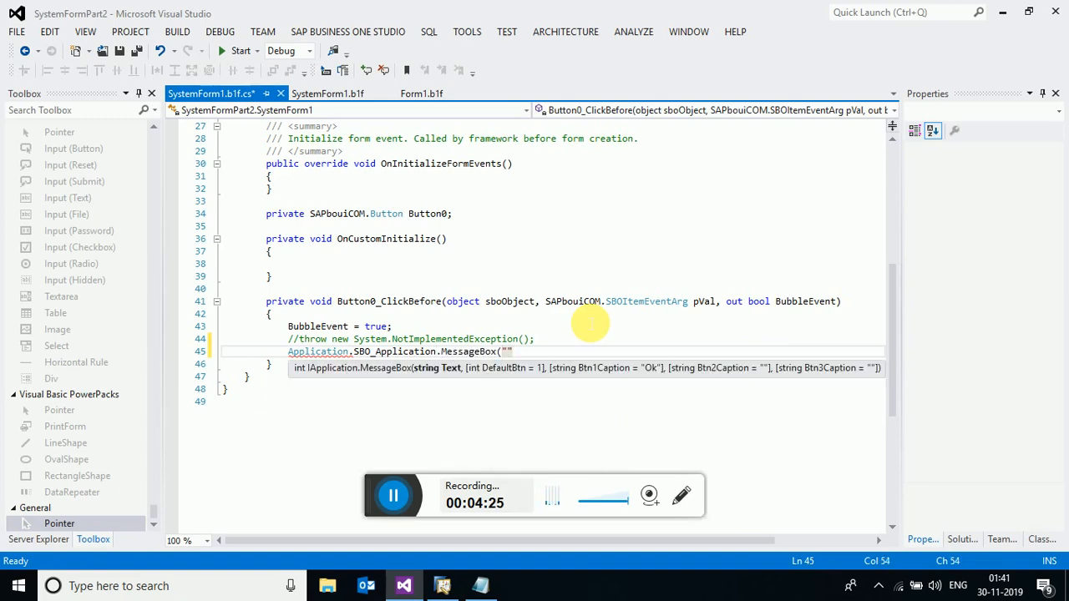
type("Hello Clie")
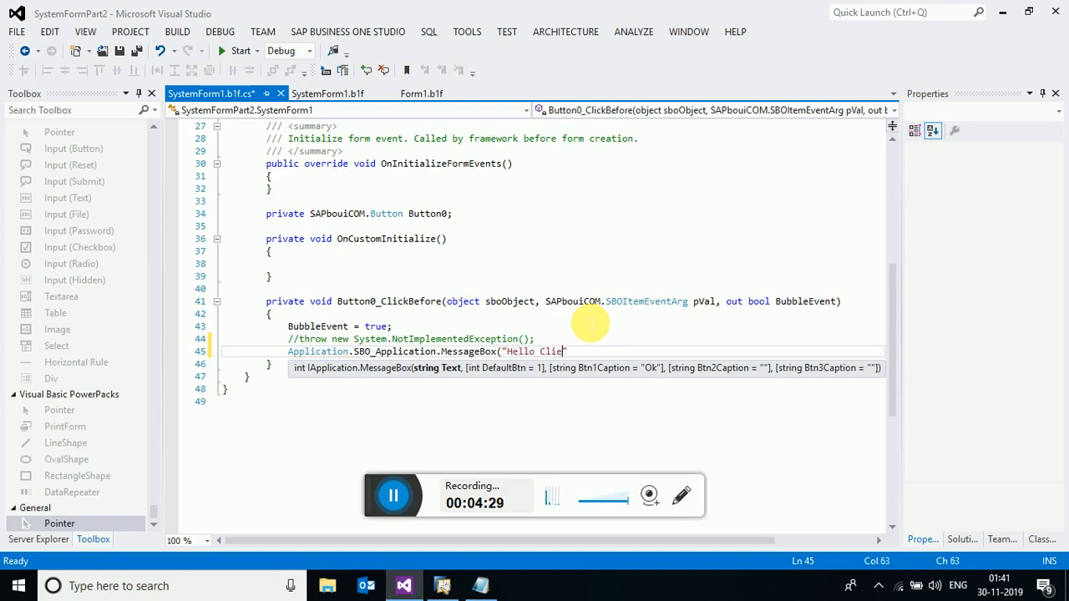
type("nt\",")
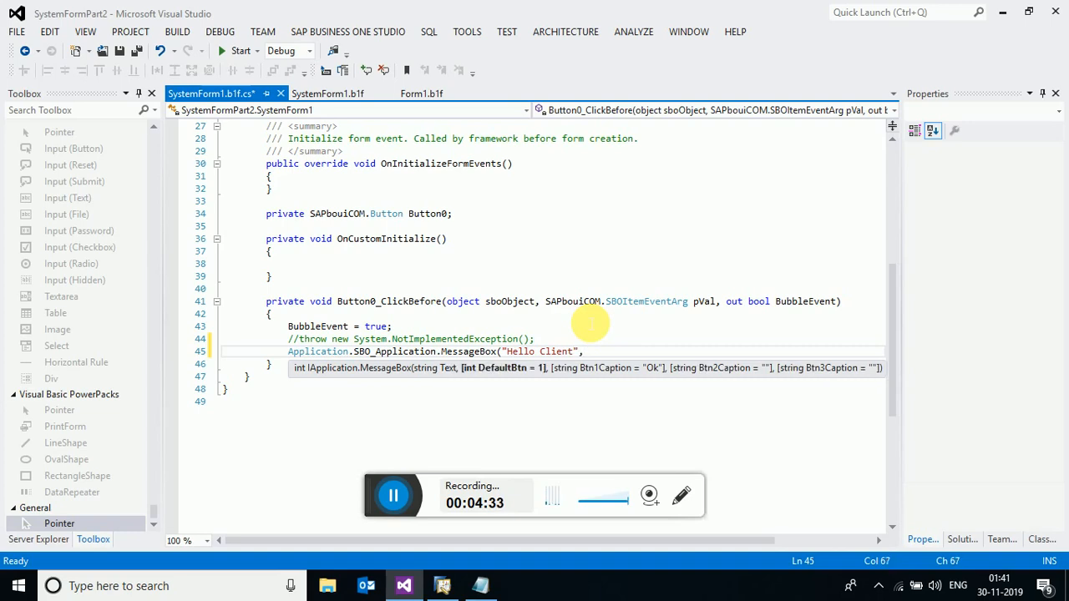
type("1,\"")
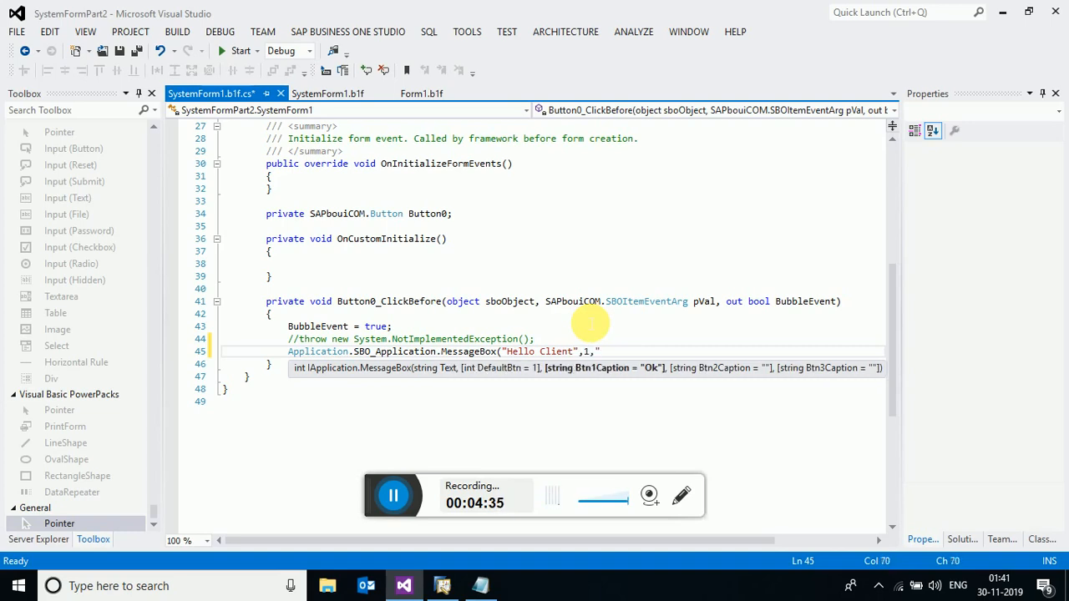
type("Ok")
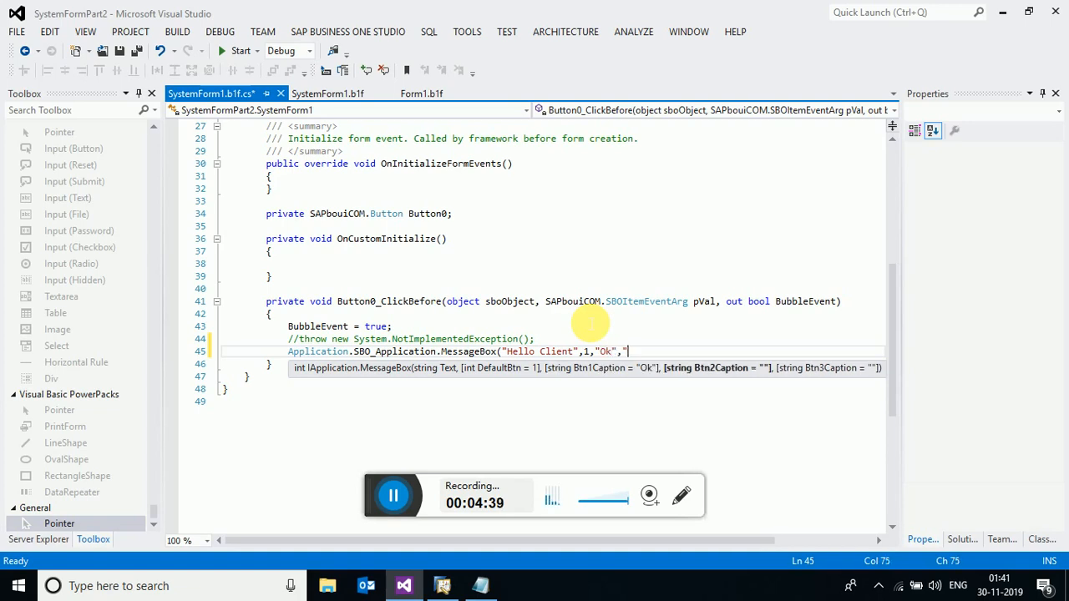
type(",\"\"")
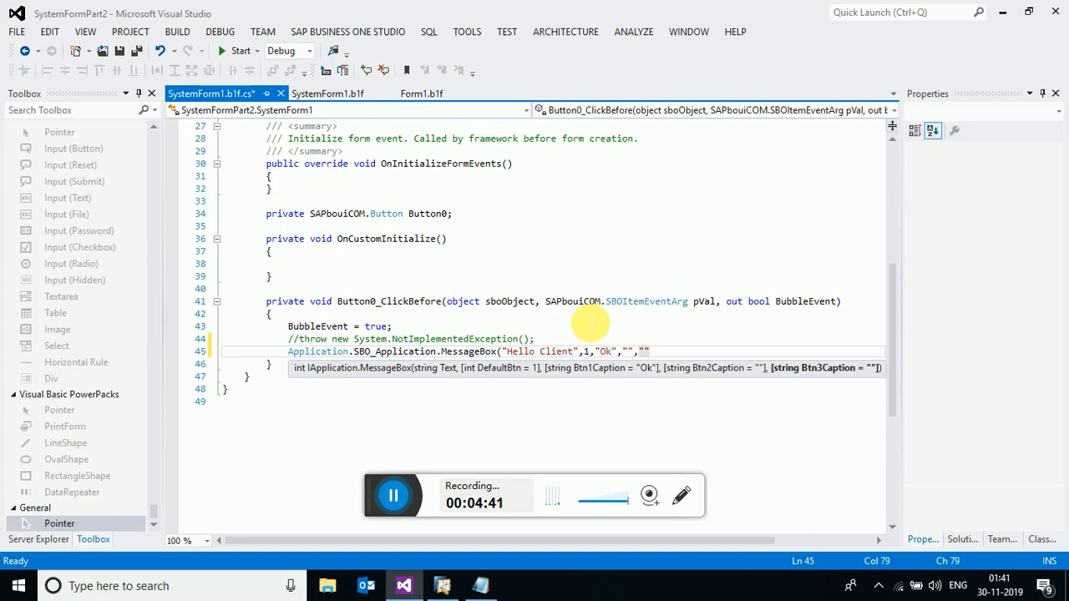
type(");")
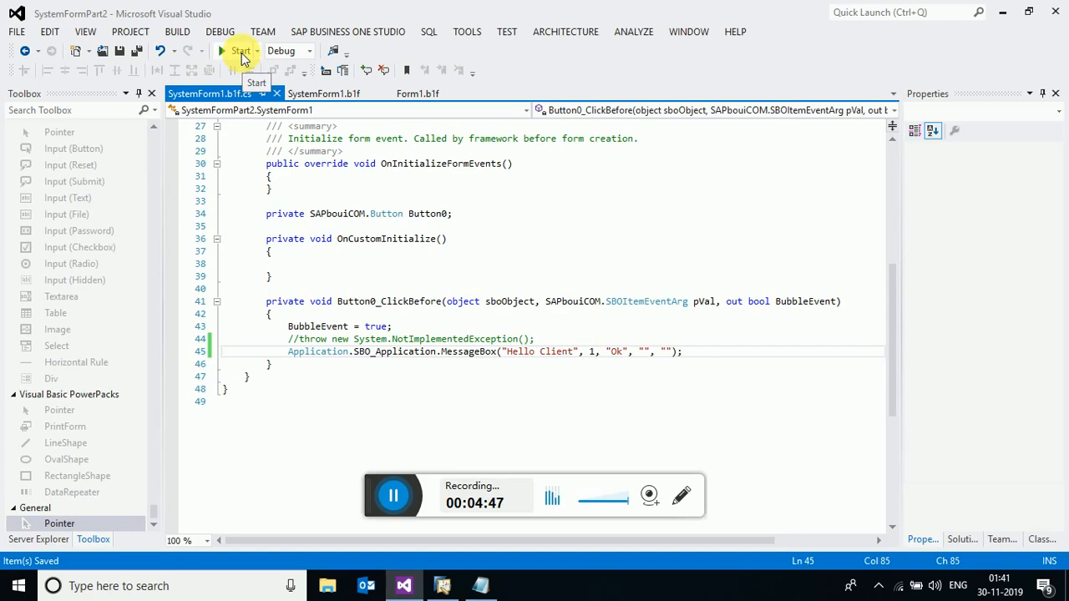
- Rebuild and run the add-in, then switch to SAP Business One
left_click(240, 50)
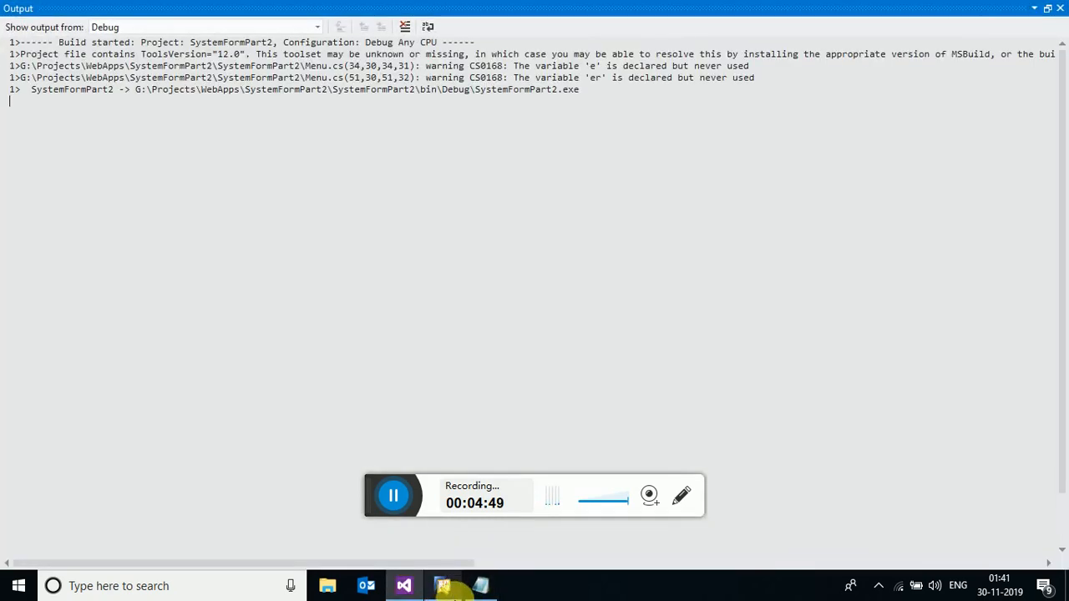
mouse_move(443, 585)
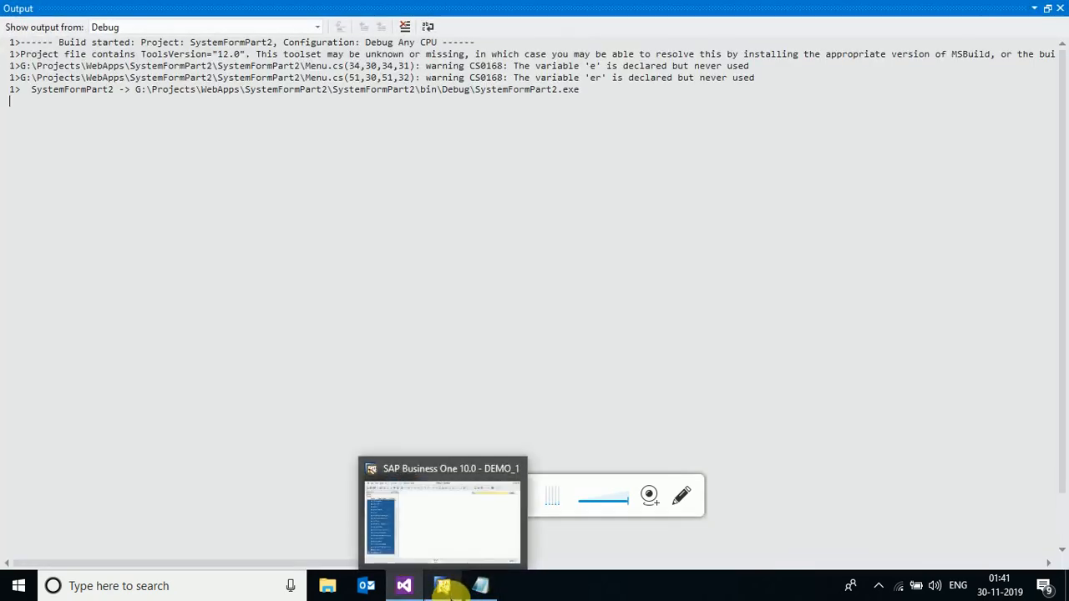
left_click(441, 518)
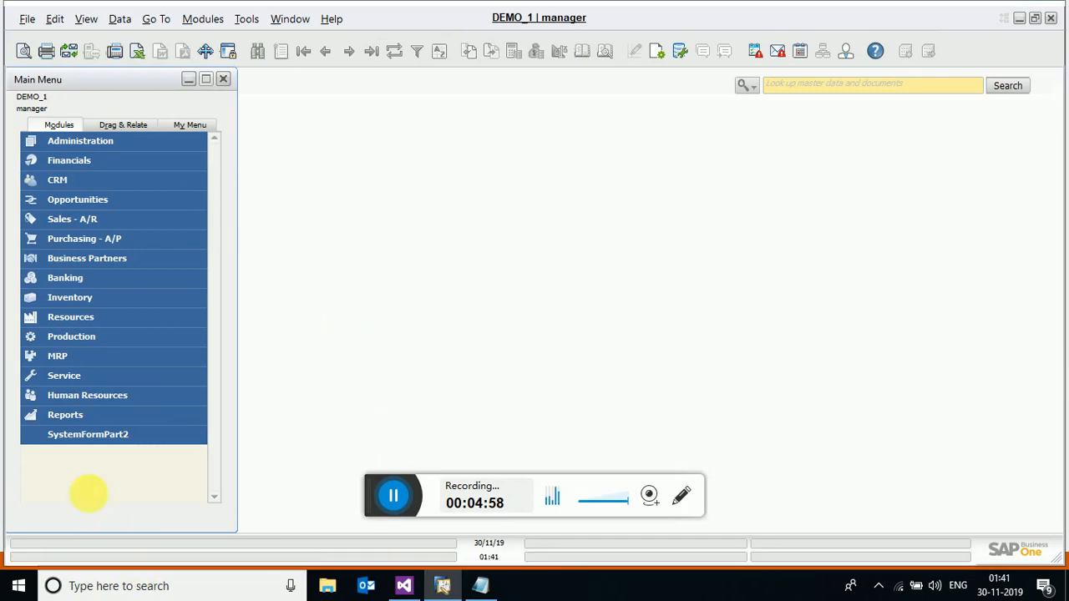
mouse_move(354, 247)
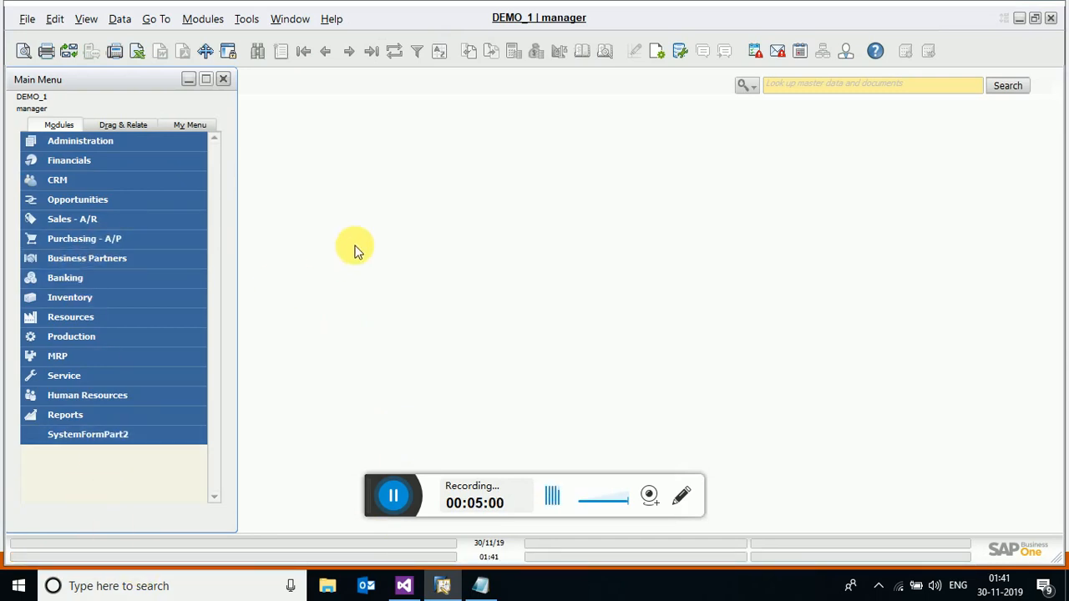
- Open an A/R Invoice from Sales - A/R and test New Button's 'Hello Client' message
left_click(72, 219)
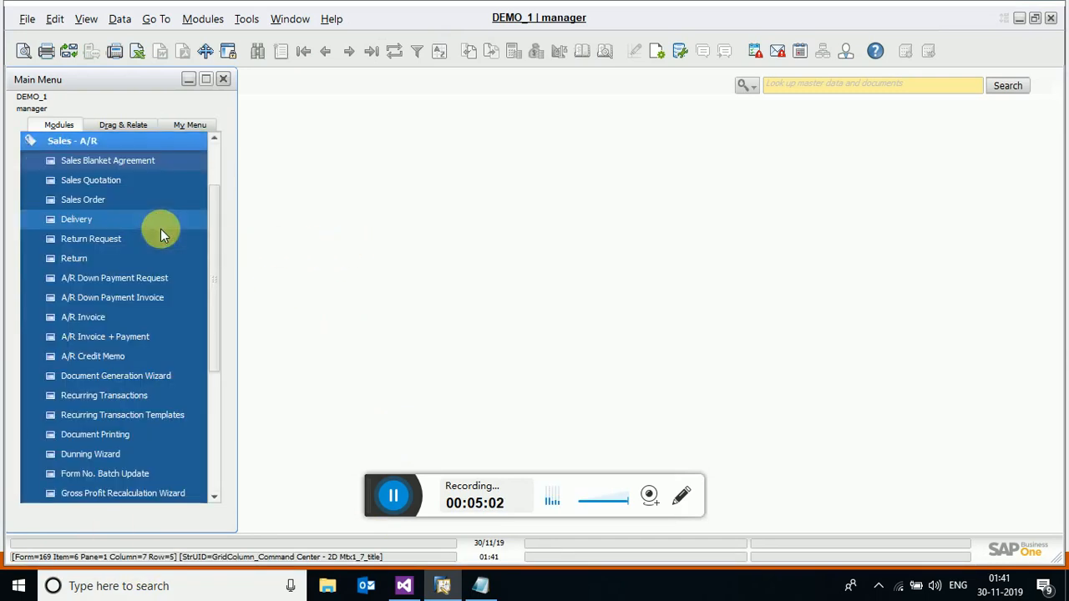
mouse_move(501, 244)
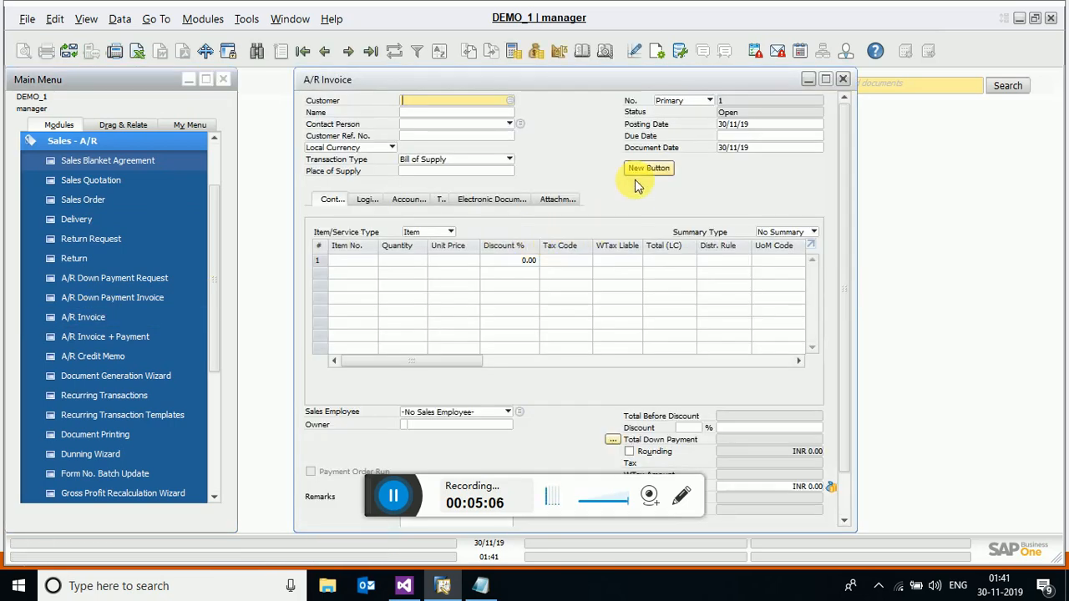
left_click(648, 168)
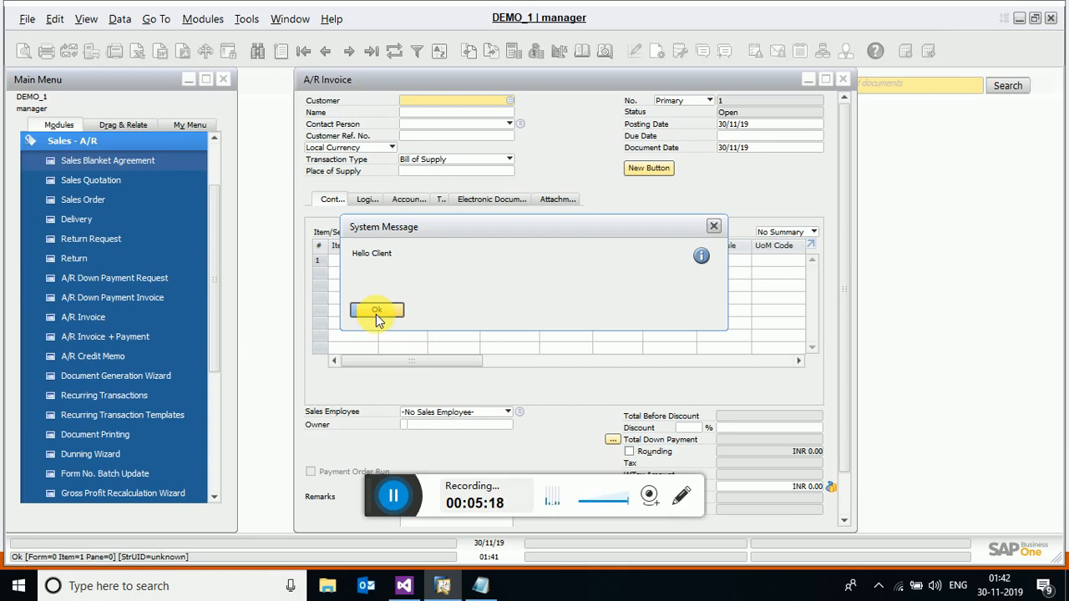
- Close the 'Hello Client' system message with OK to return to the A/R Invoice form
left_click(377, 310)
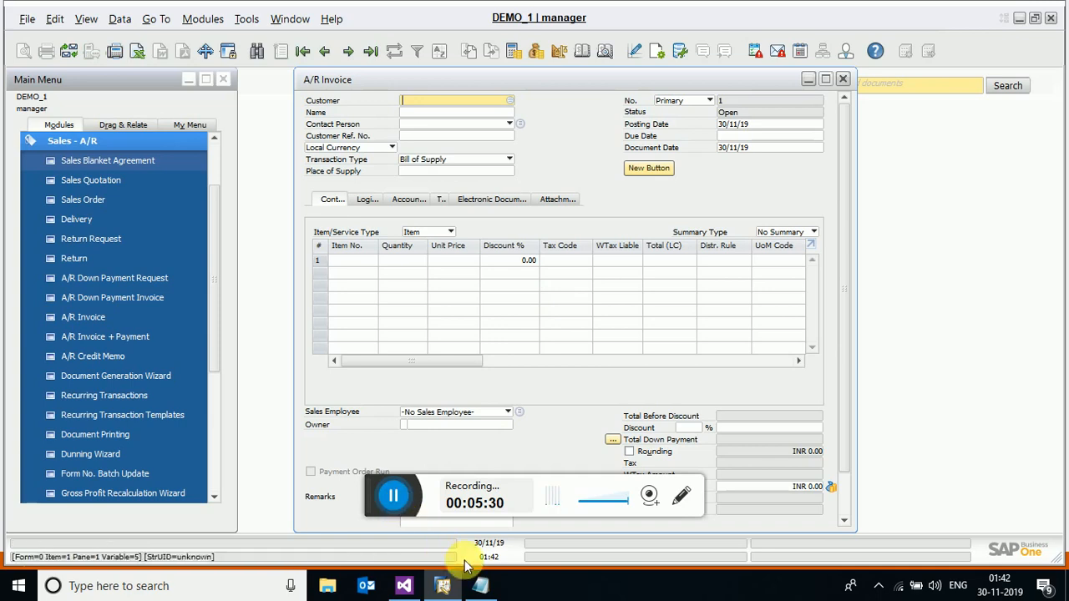
- Switch to the Notepad services note and select the third line, the implementation service
left_click(479, 586)
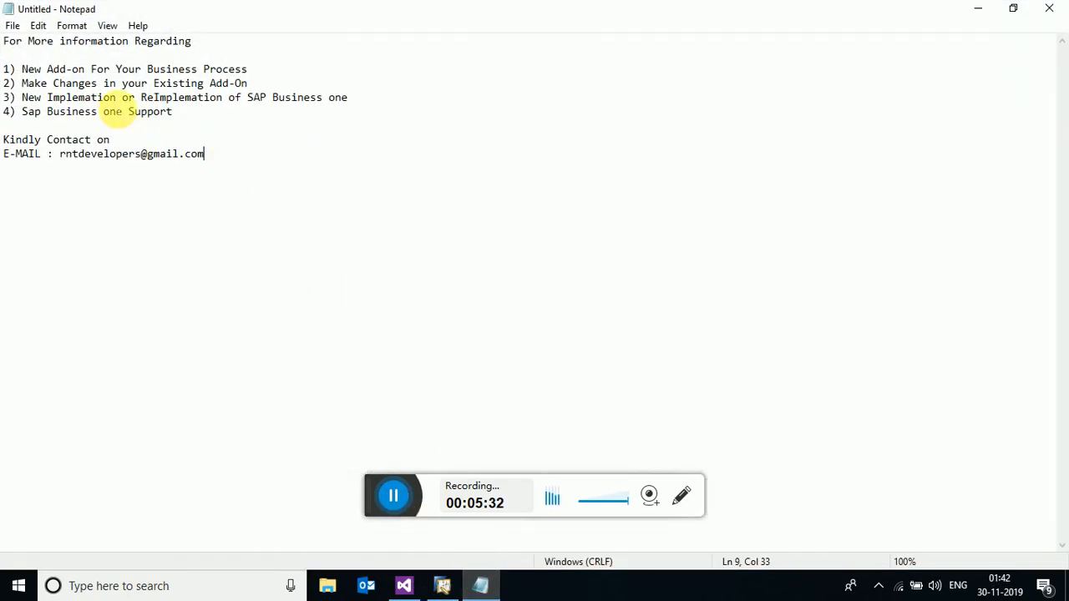
left_click_drag(21, 69, 248, 83)
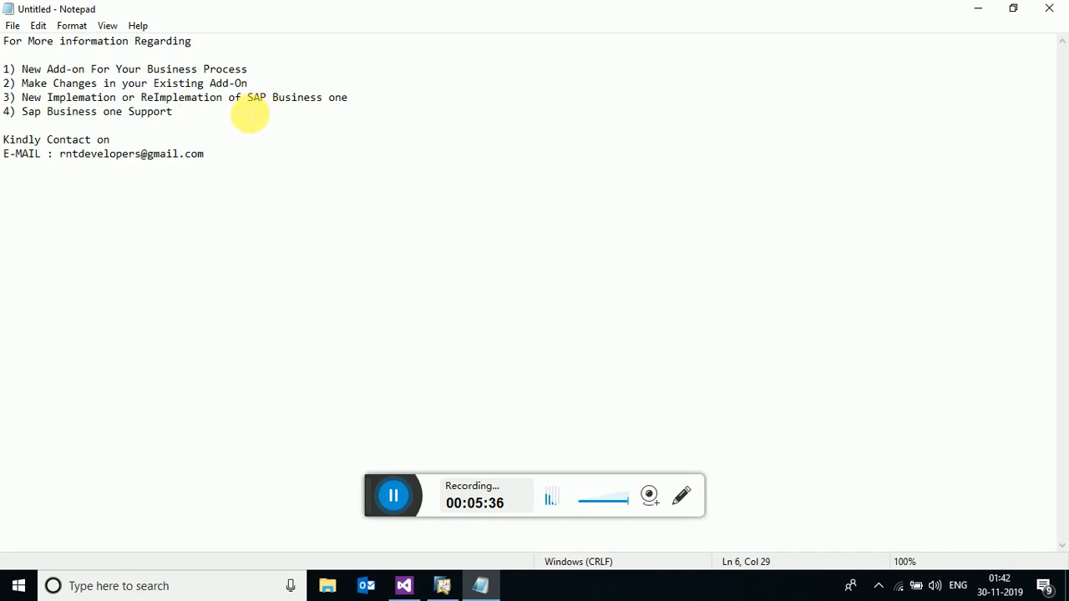
left_click_drag(31, 83, 247, 83)
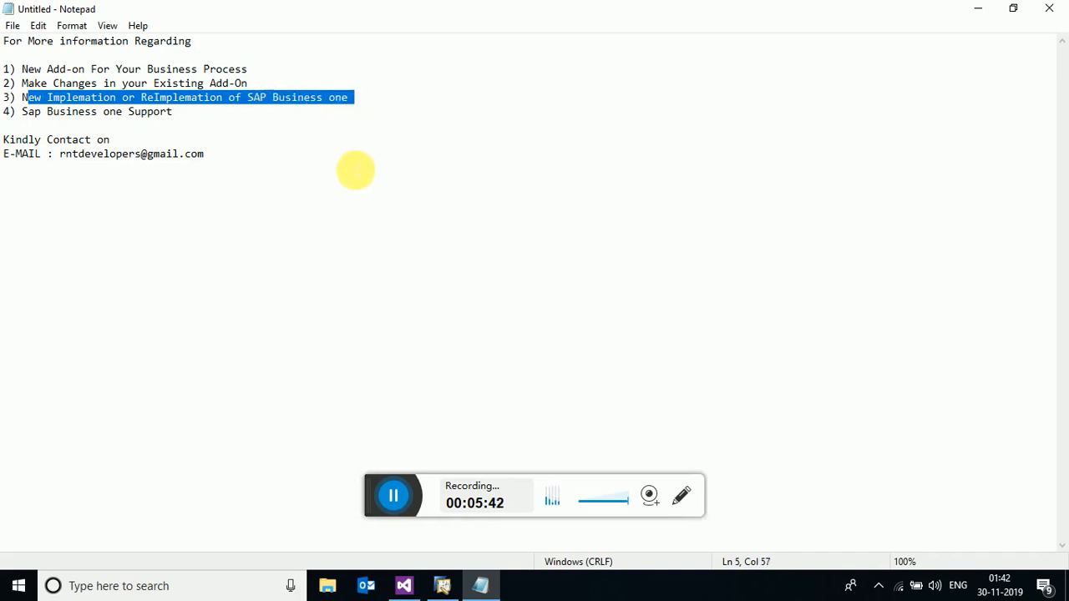
mouse_move(328, 140)
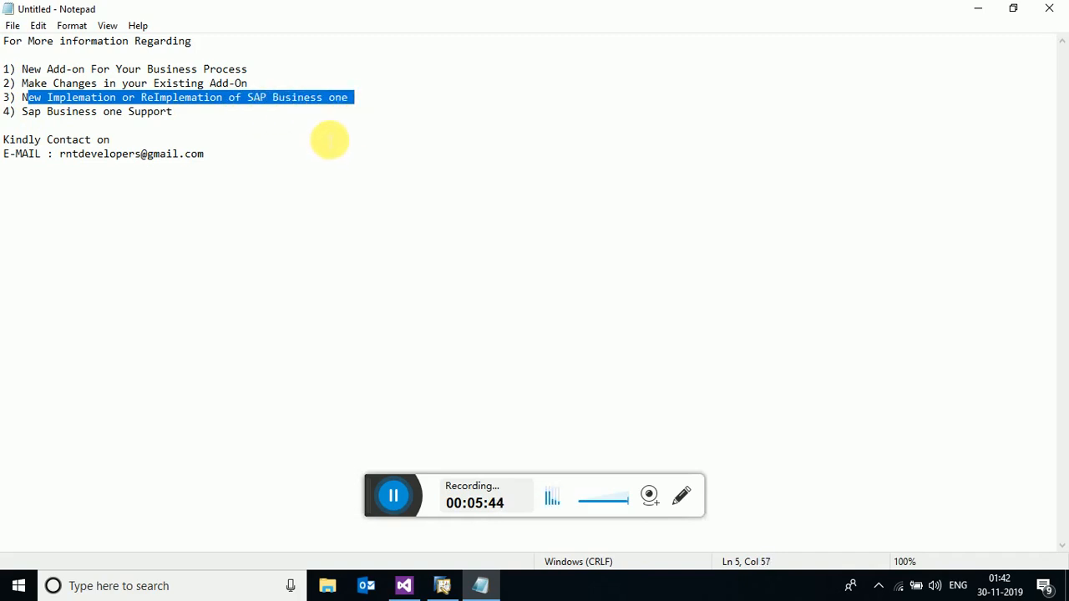
mouse_move(325, 171)
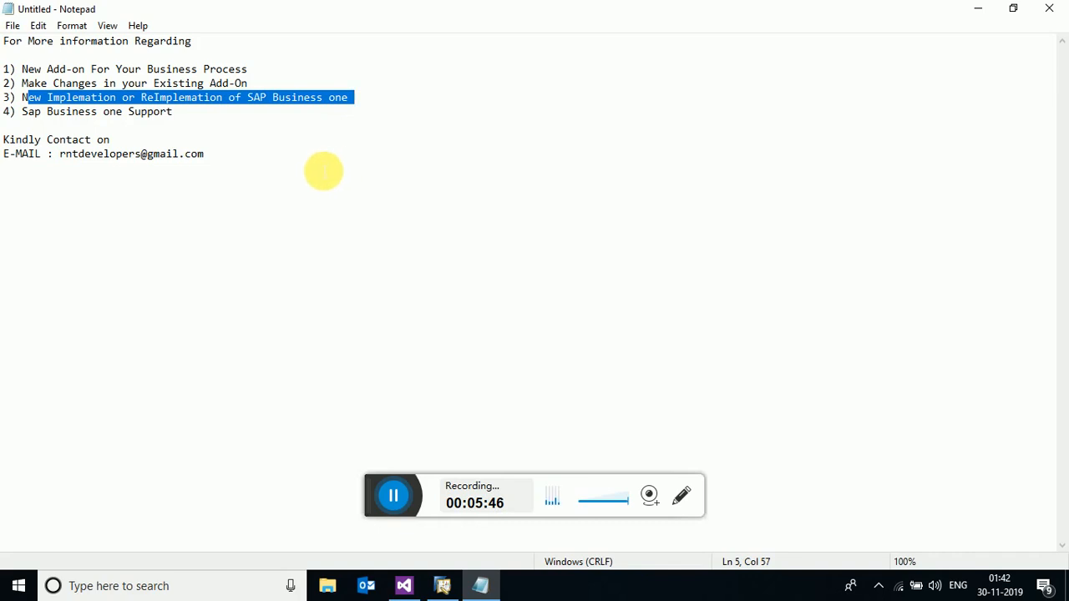